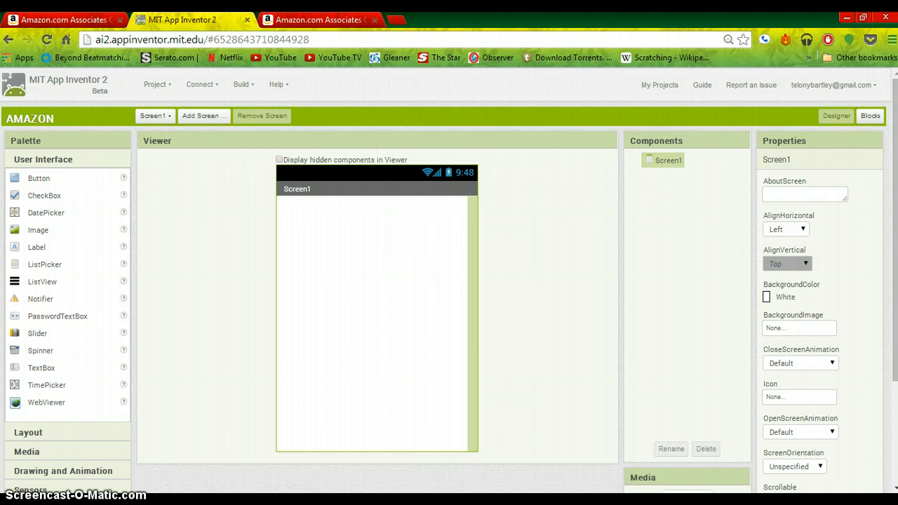
Bring up the Amazon Associates Central welcome page and scroll through its alerts and promotions.
left_click(317, 19)
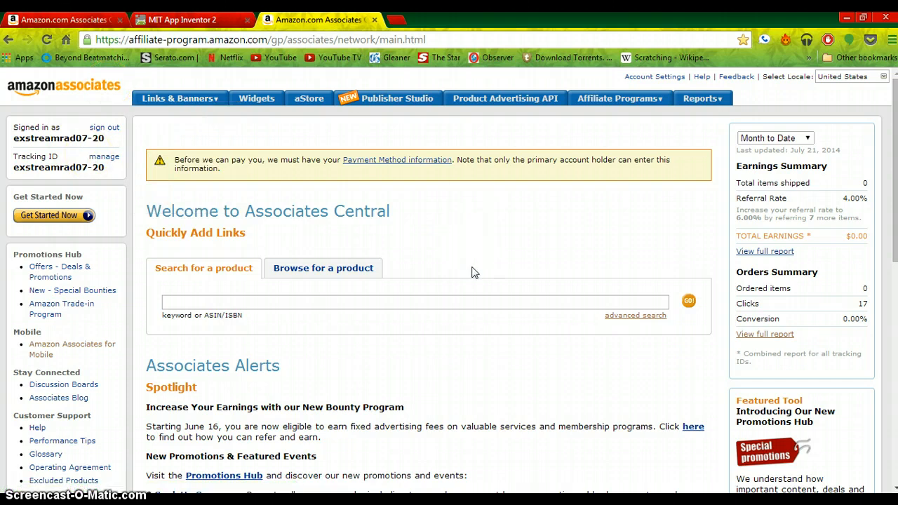
mouse_move(552, 247)
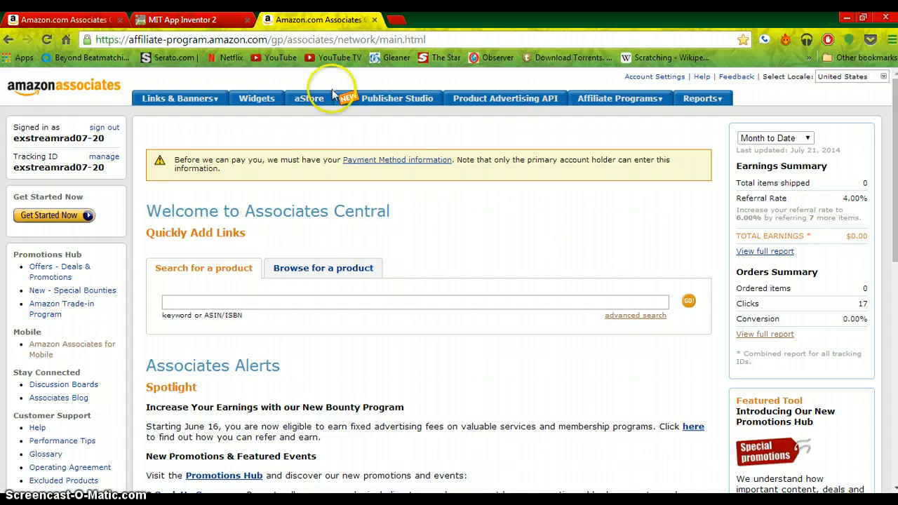
mouse_move(466, 276)
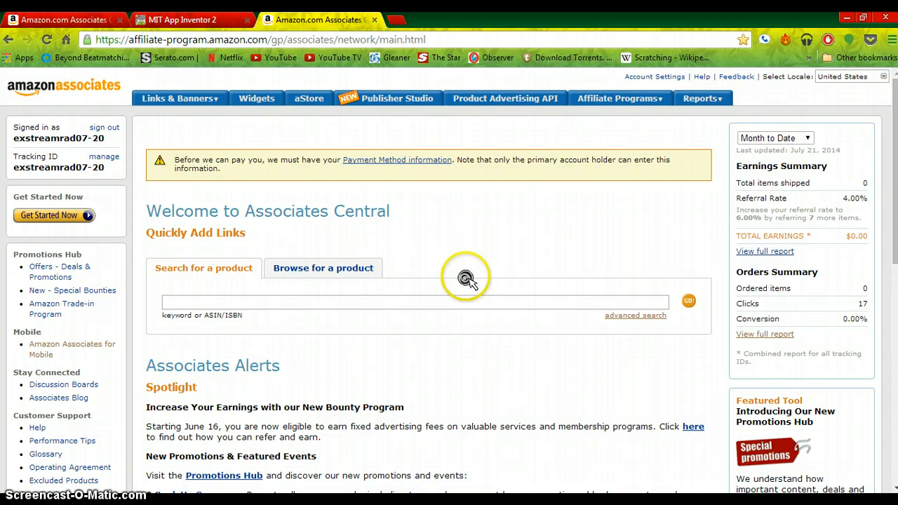
scroll("down", 3)
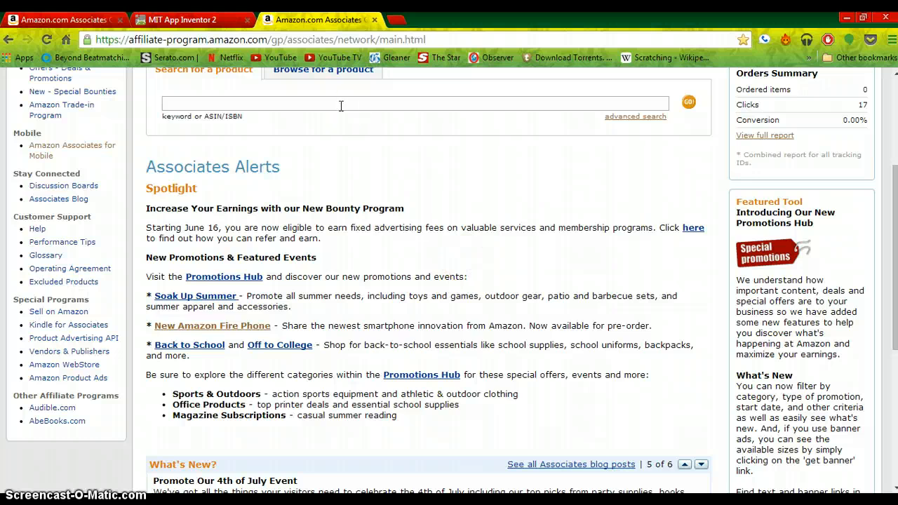
Add a WebViewer at the top of Screen1 with Fill parent width and a fixed pixel height.
left_click(183, 20)
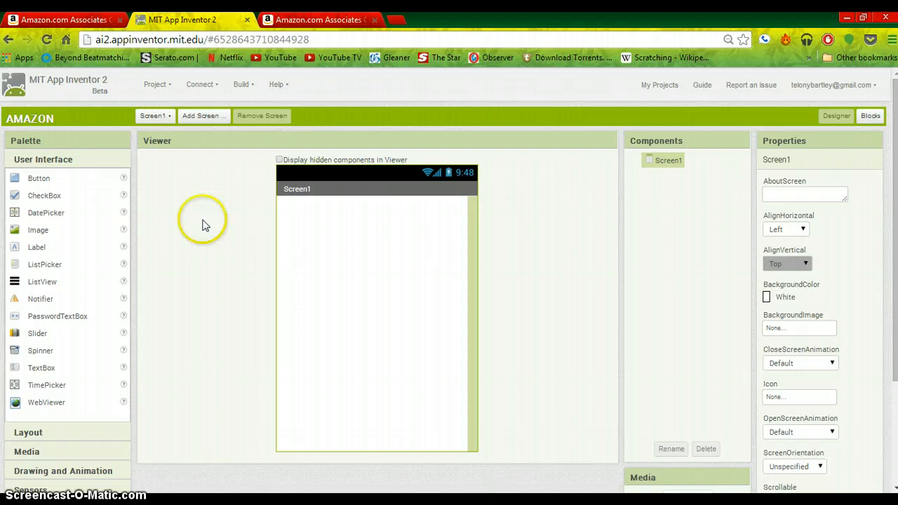
mouse_move(46, 403)
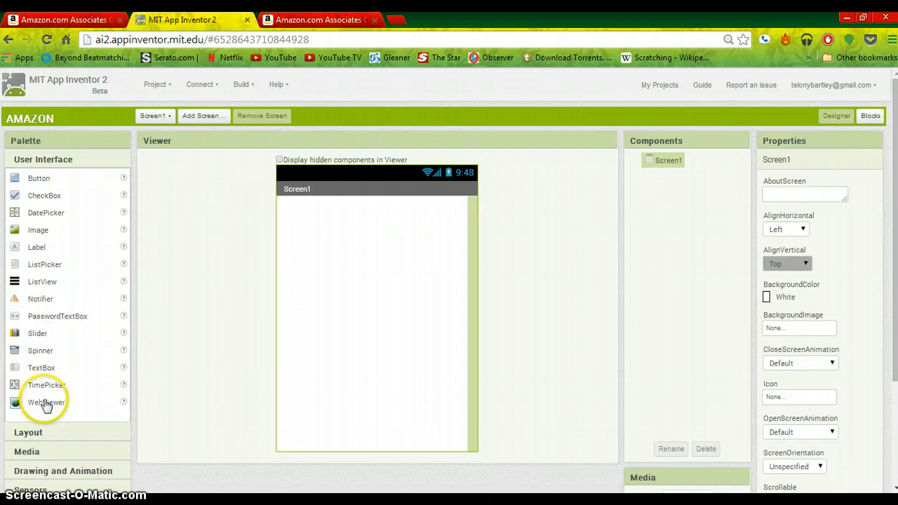
left_click_drag(46, 401, 362, 245)
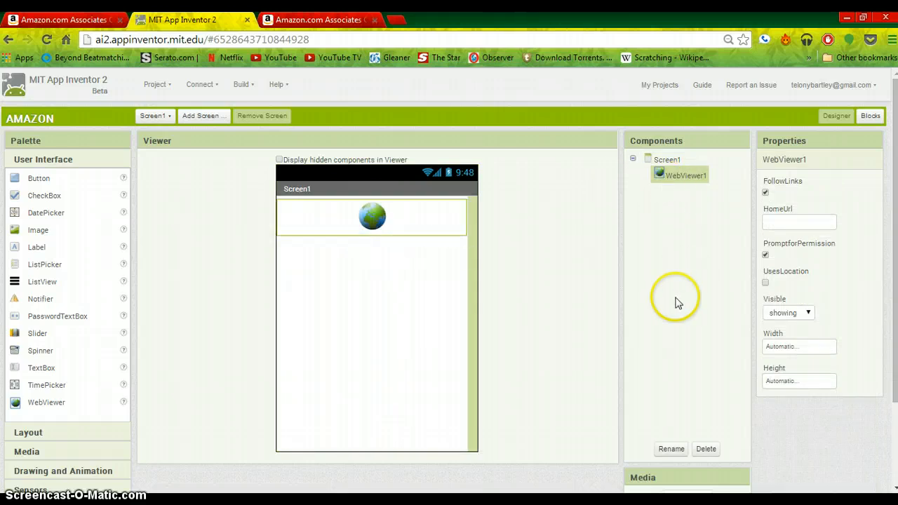
left_click(798, 345)
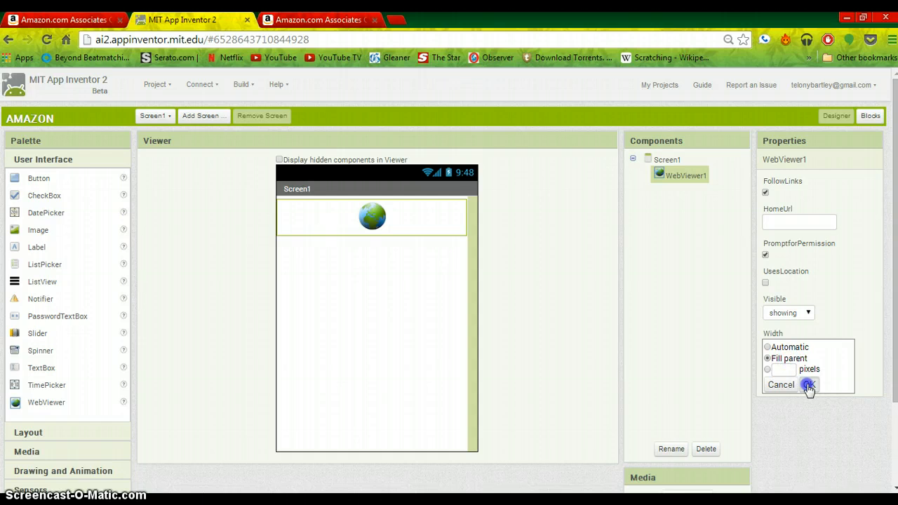
left_click(807, 385)
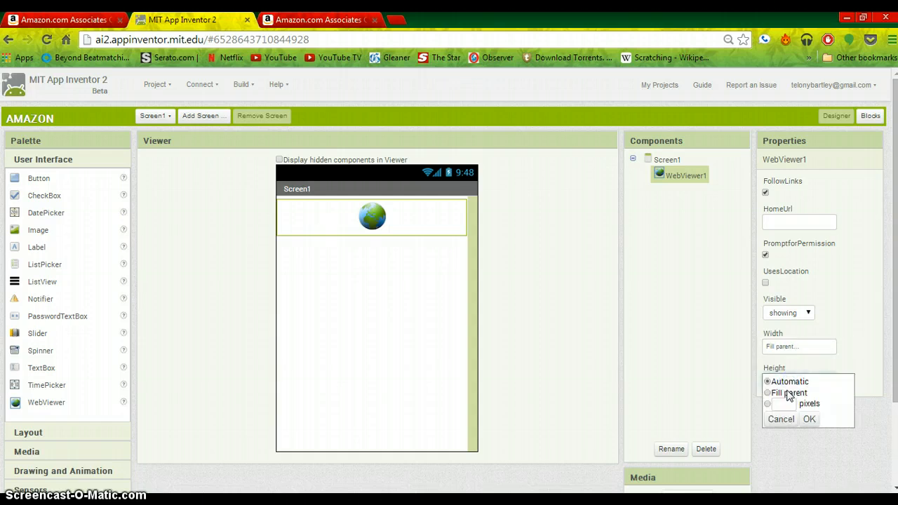
left_click(767, 404)
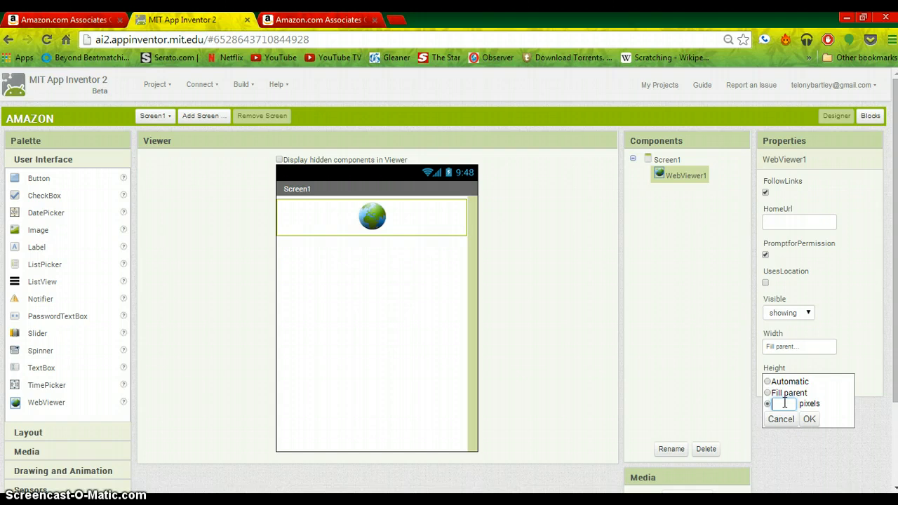
left_click(810, 418)
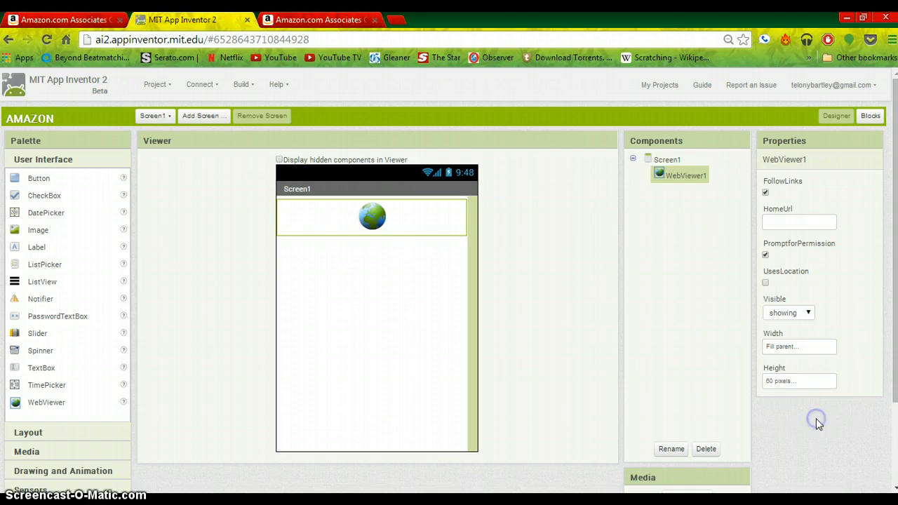
mouse_move(545, 272)
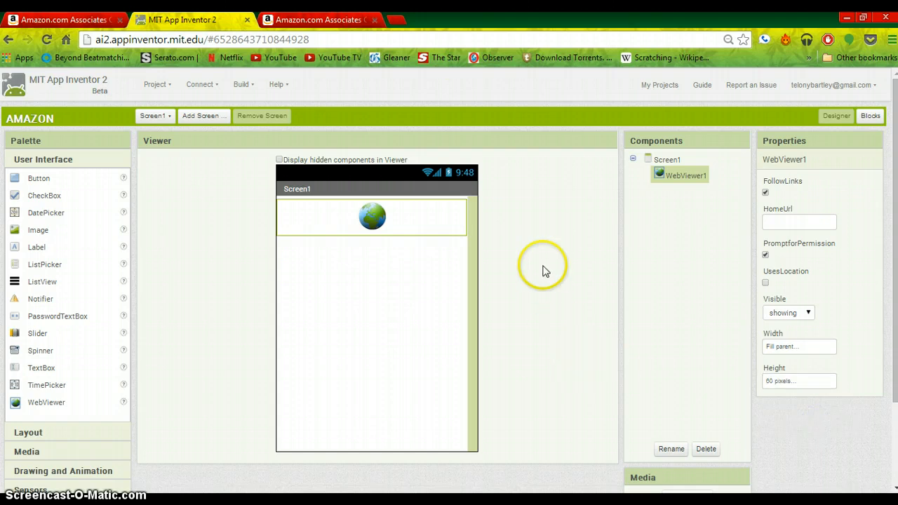
mouse_move(205, 277)
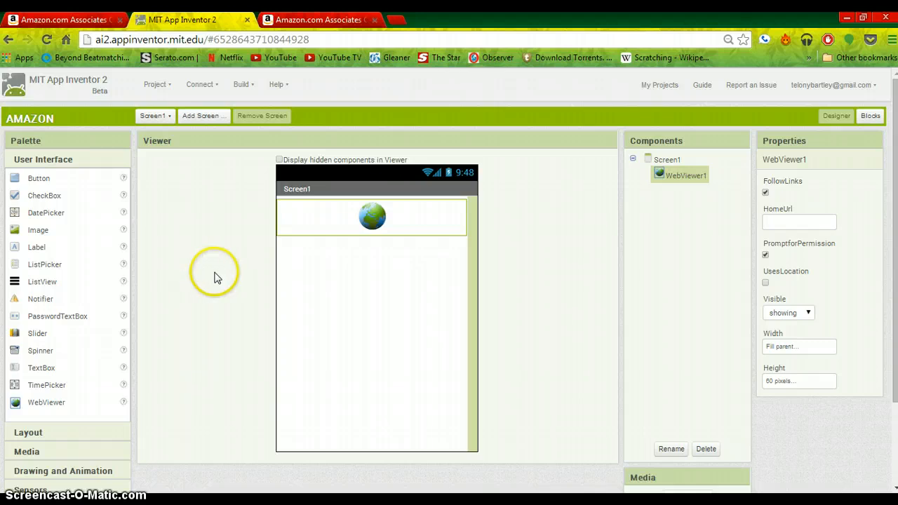
Add two Clock components from Sensors and delete the stray BarcodeScanner1.
scroll("down", 3)
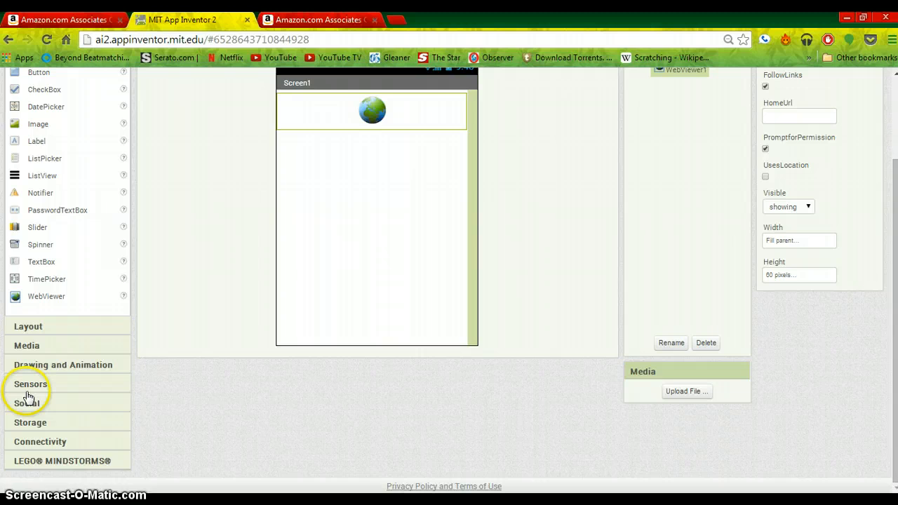
left_click(31, 385)
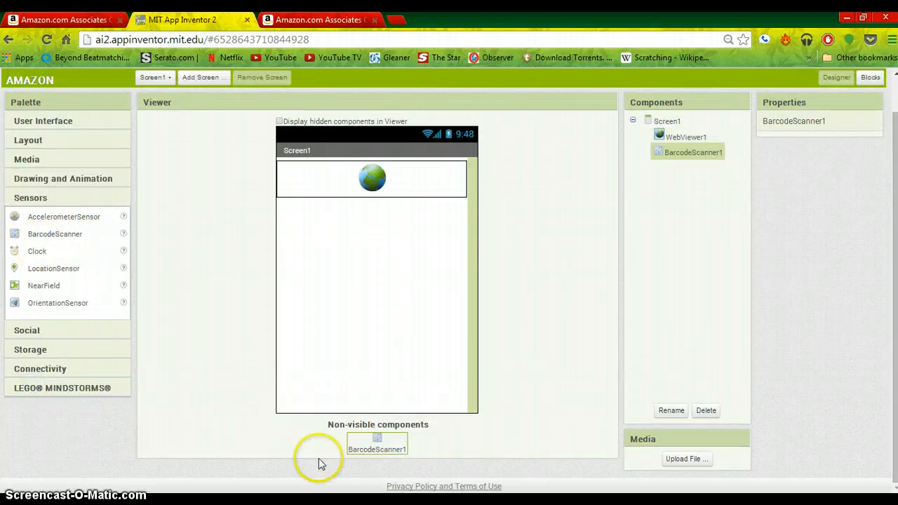
mouse_move(710, 399)
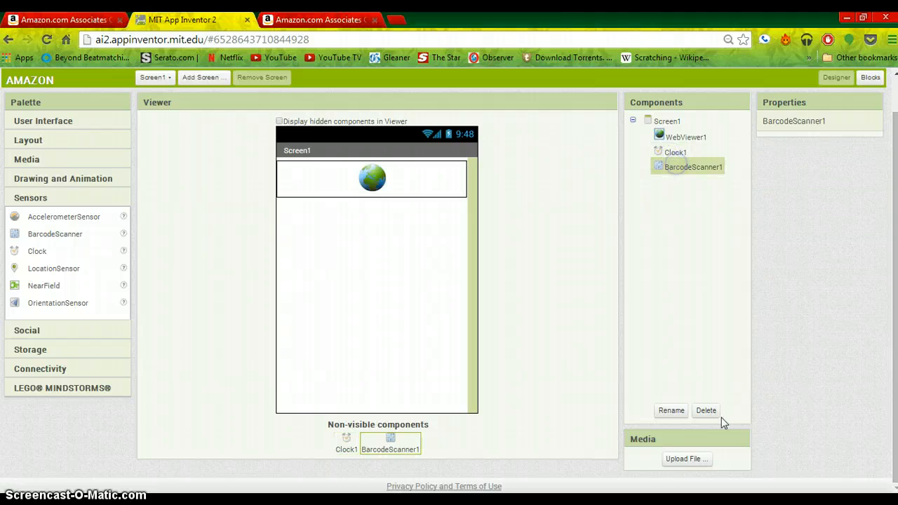
left_click(705, 410)
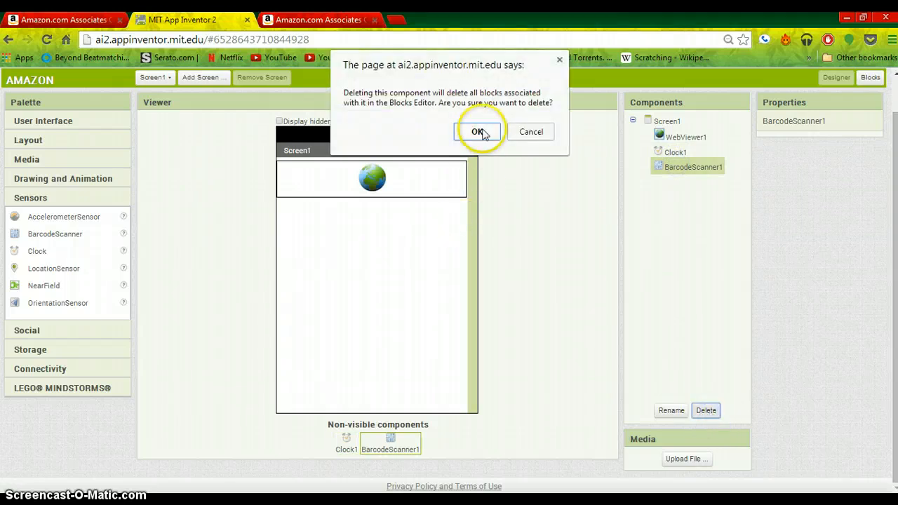
left_click(477, 132)
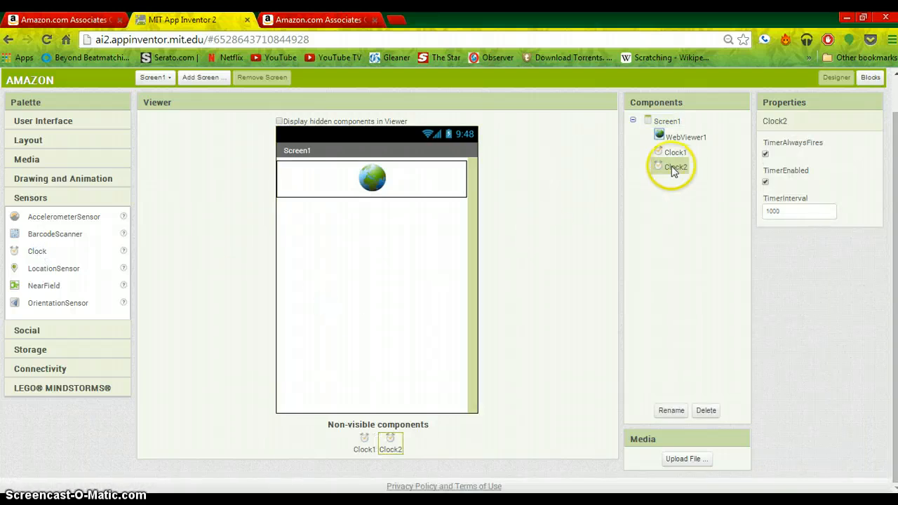
Turn off TimerAlwaysFires on both clocks and give Clock2 a TimerInterval of 2000.
left_click(676, 151)
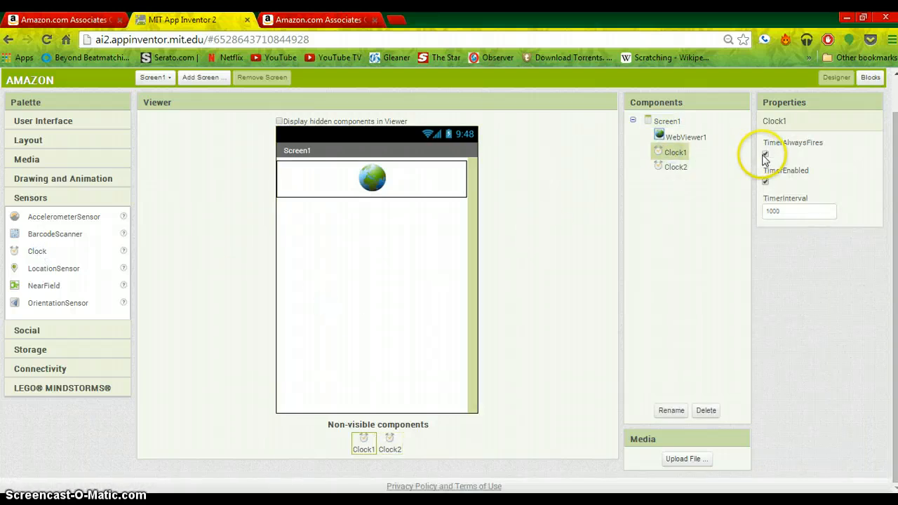
left_click(765, 182)
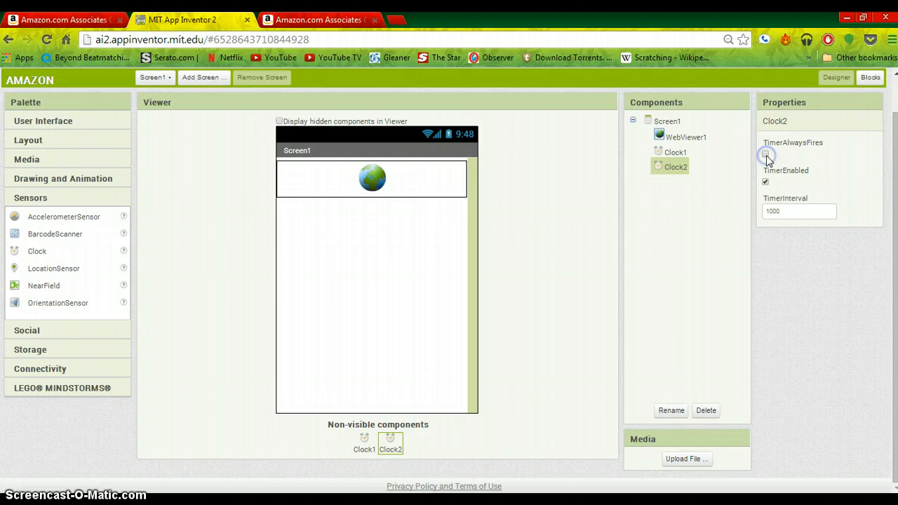
left_click(766, 153)
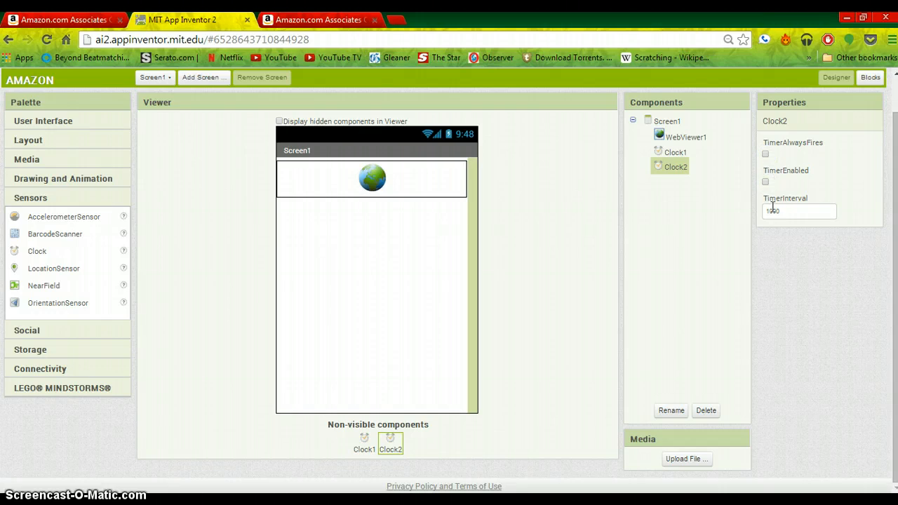
left_click(798, 210)
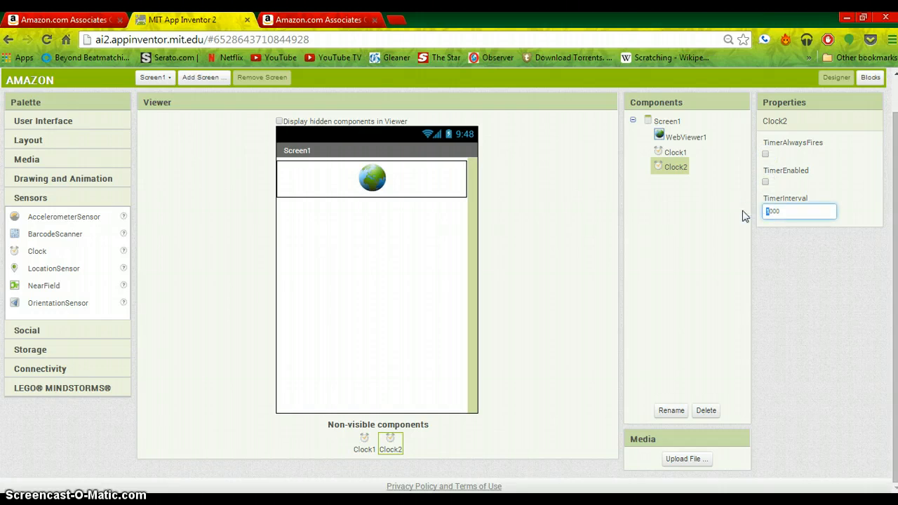
type("2000")
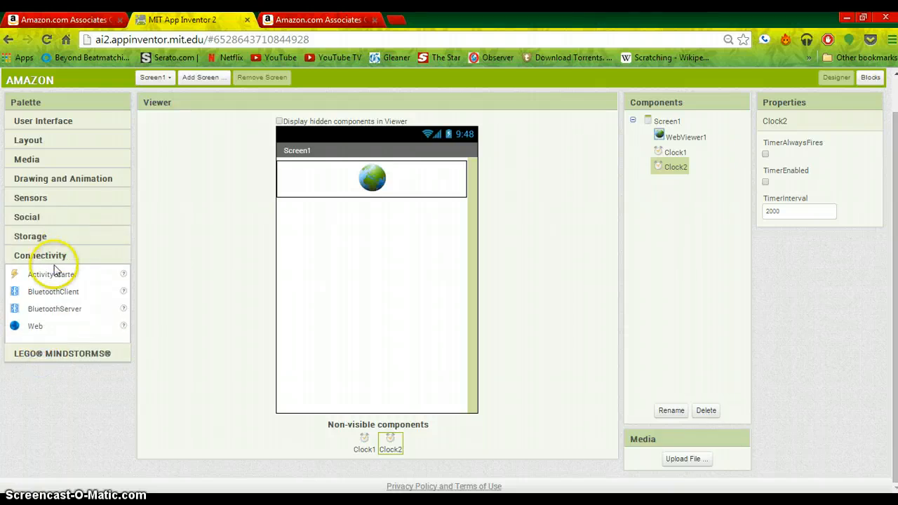
Add an ActivityStarter and fill its Action property with the Android view intent string.
left_click_drag(52, 273, 329, 233)
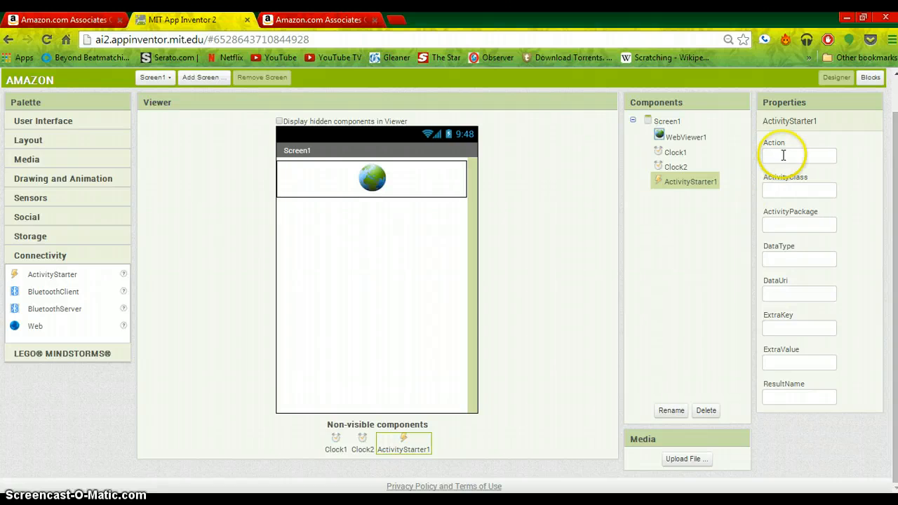
left_click(798, 155)
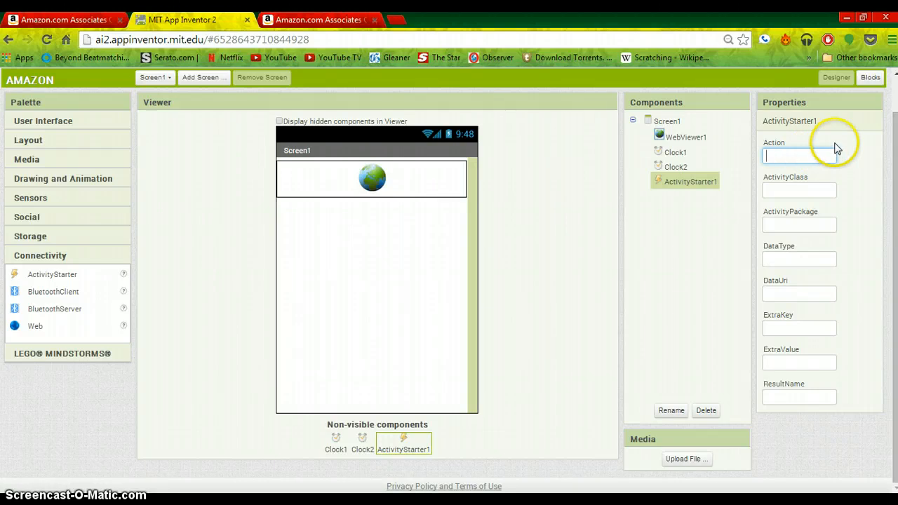
type("android.intent.action.VIE")
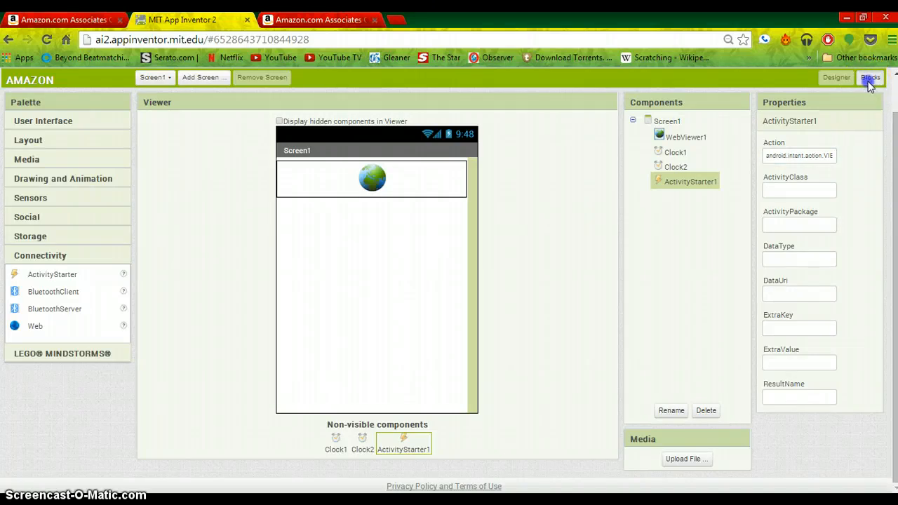
Build a Screen1.Initialize handler in Blocks that sets Clock1.TimerEnabled to true.
left_click(869, 77)
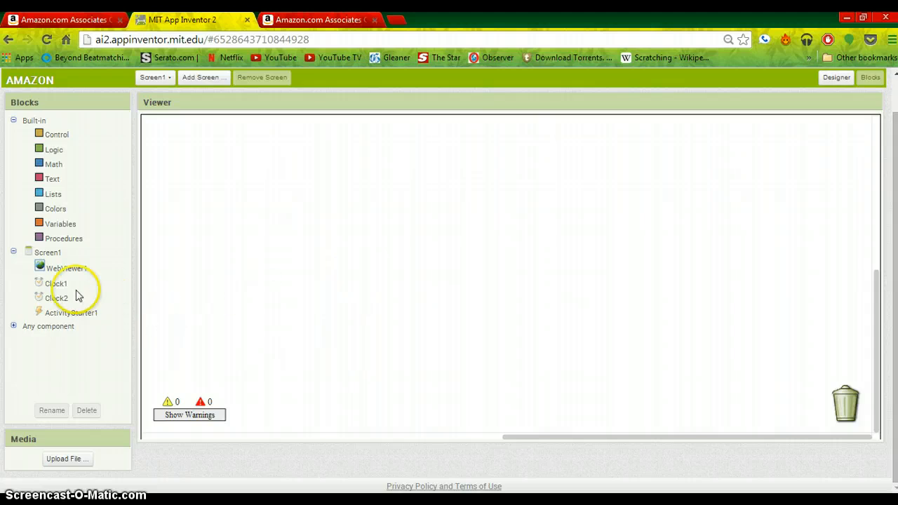
left_click(48, 252)
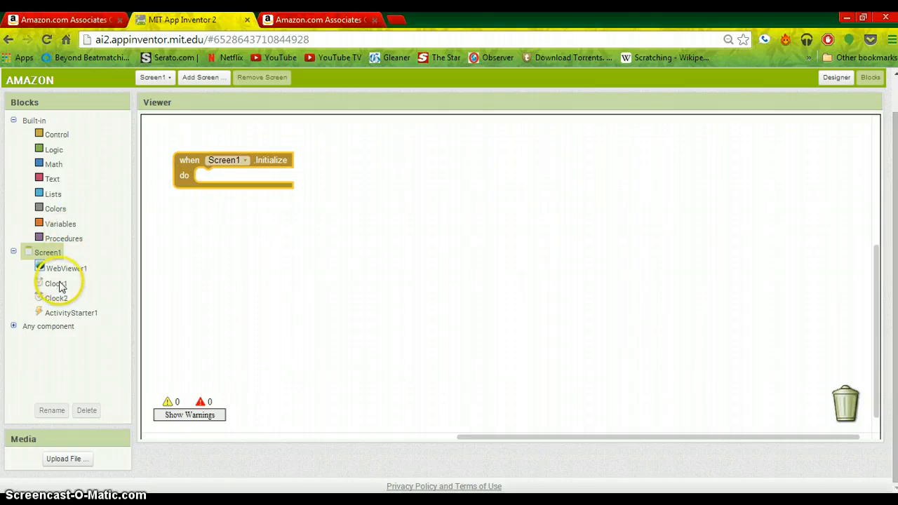
left_click(56, 283)
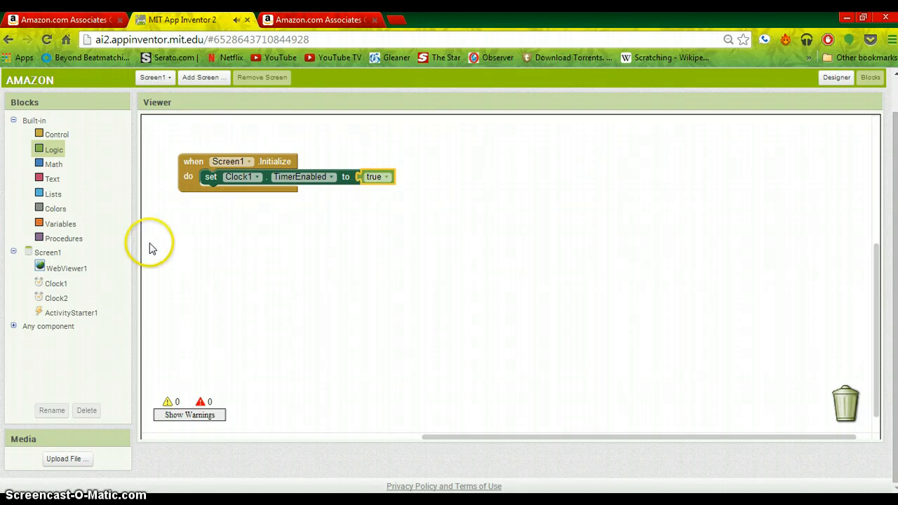
mouse_move(76, 281)
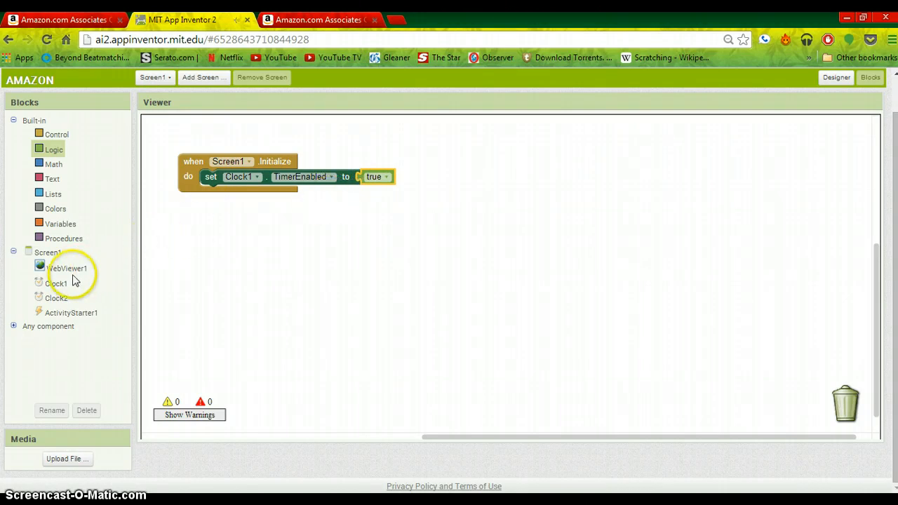
Give Clock1.Timer an if test checking WebViewer1.CurrentUrl ≠ WebViewer1.HomeUrl.
left_click(56, 283)
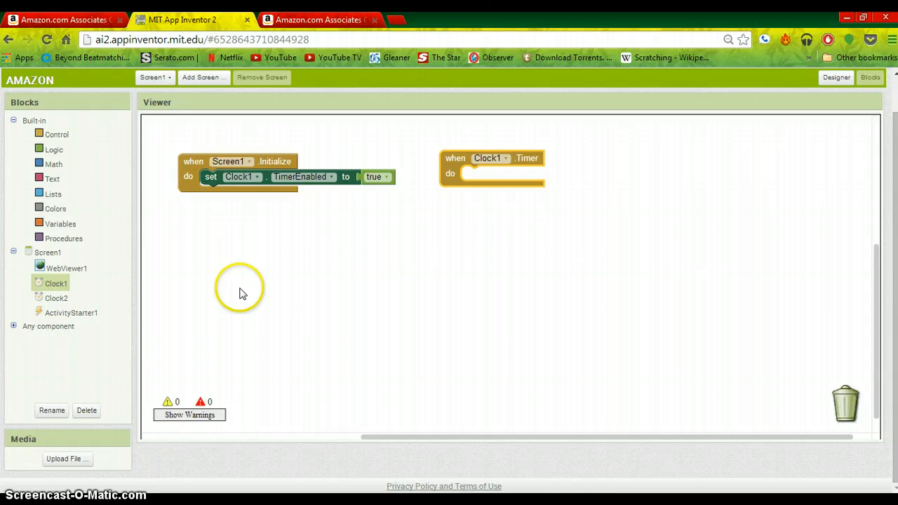
mouse_move(56, 135)
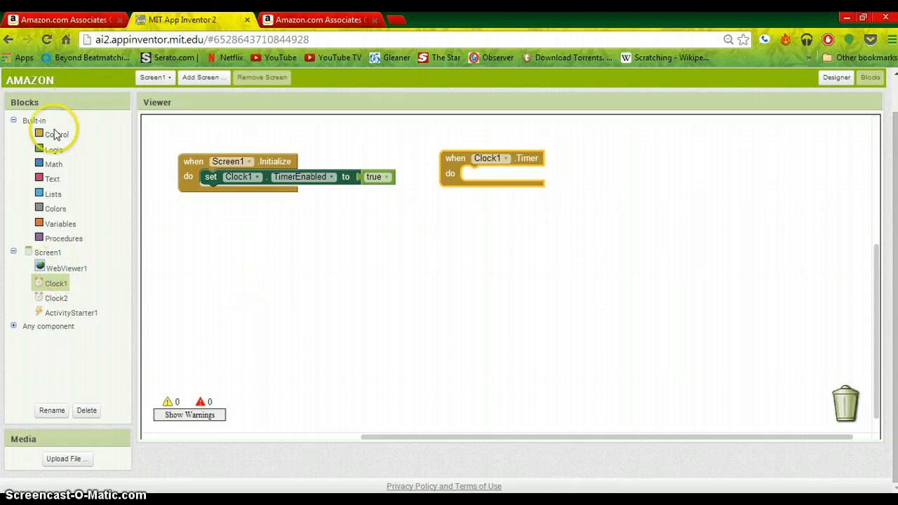
left_click(56, 135)
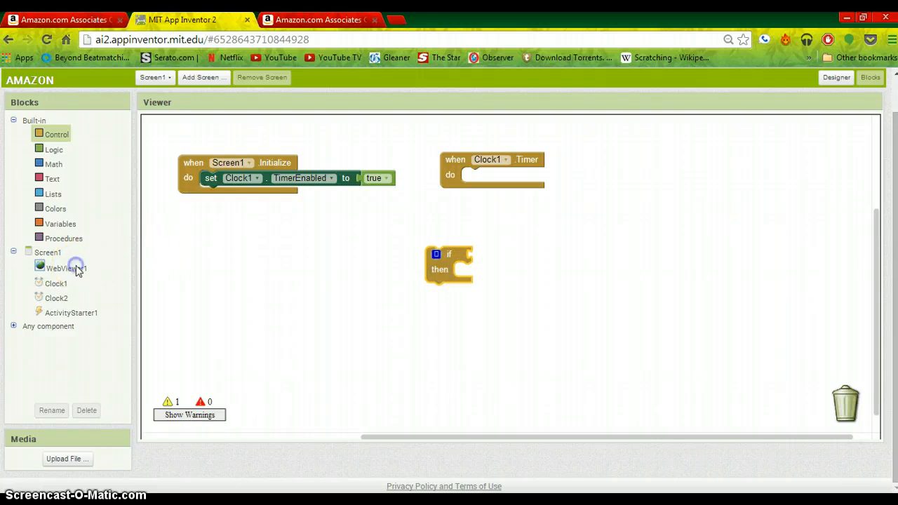
left_click(66, 268)
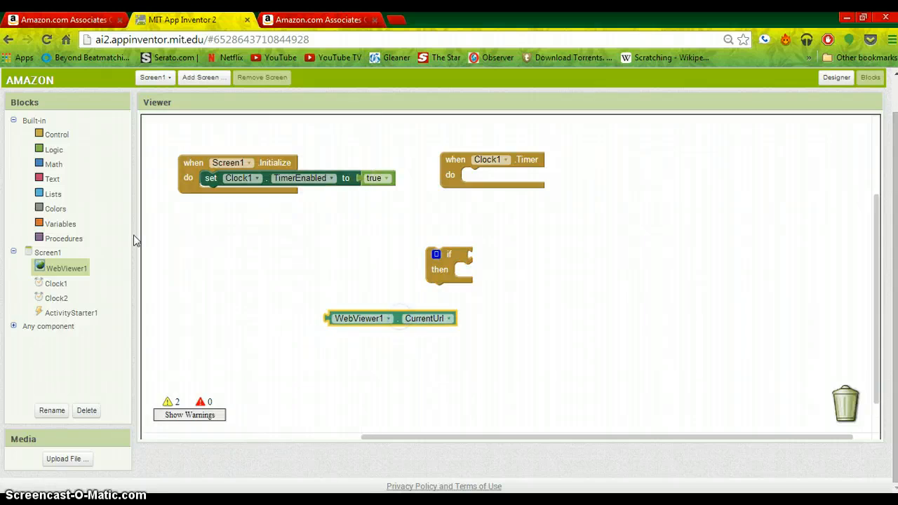
left_click(53, 165)
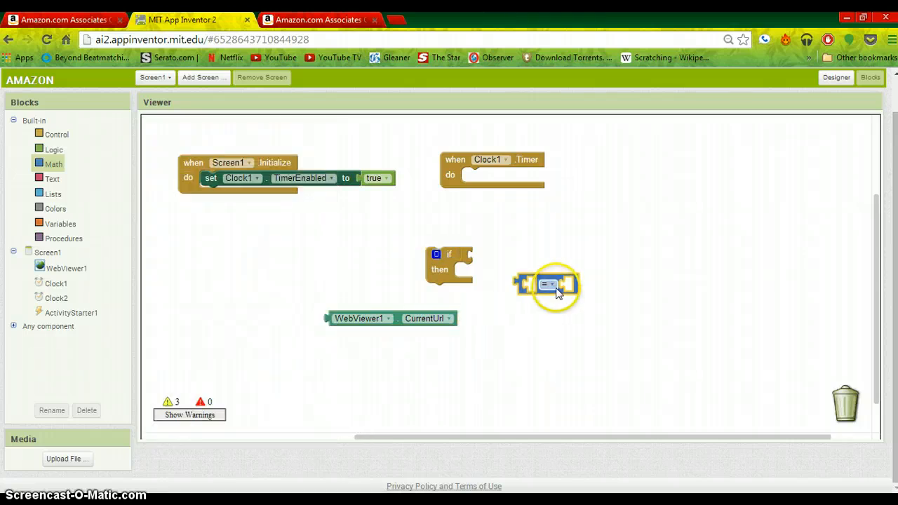
left_click(548, 283)
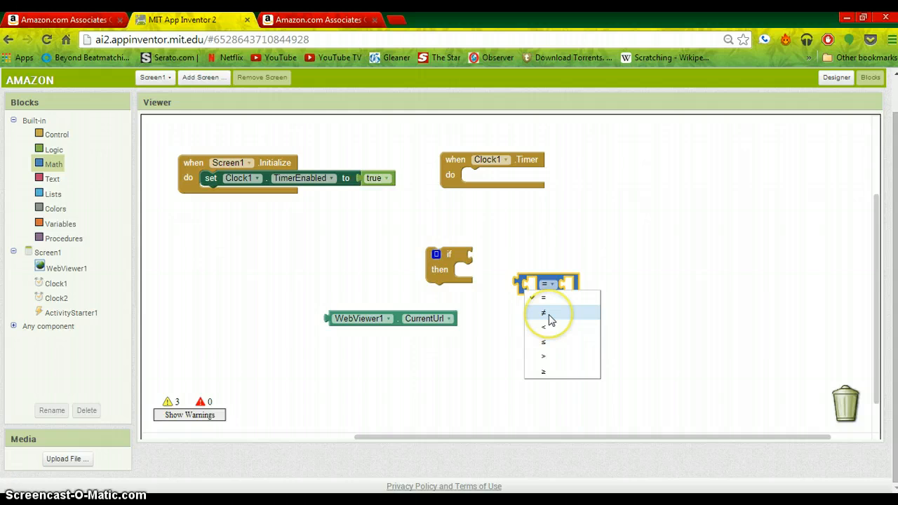
left_click(544, 312)
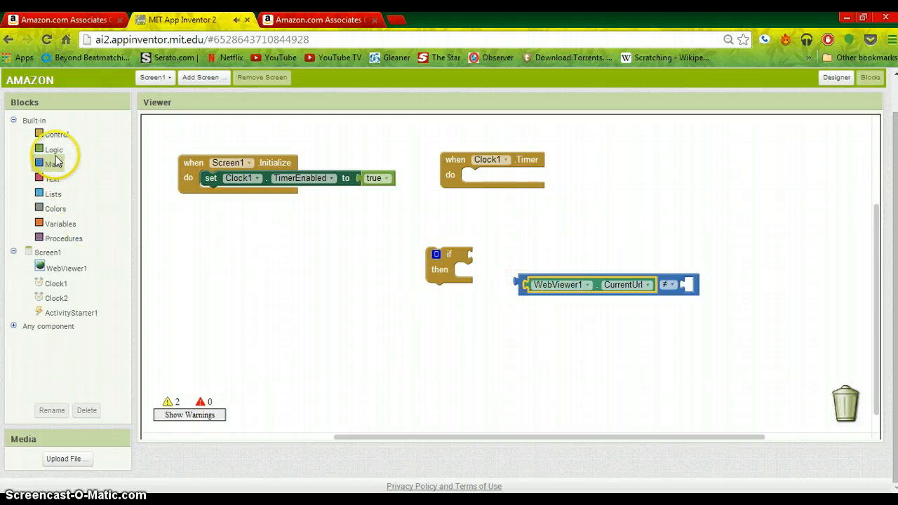
left_click(67, 268)
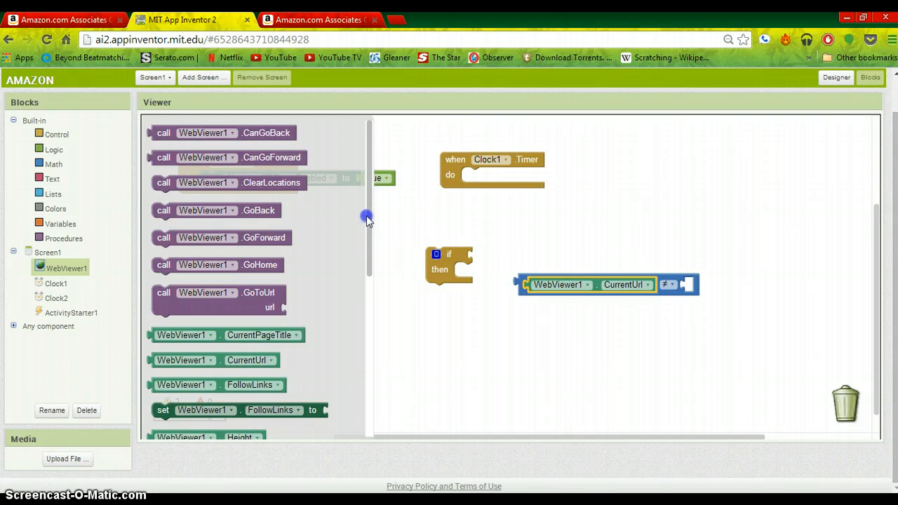
scroll("down", 3)
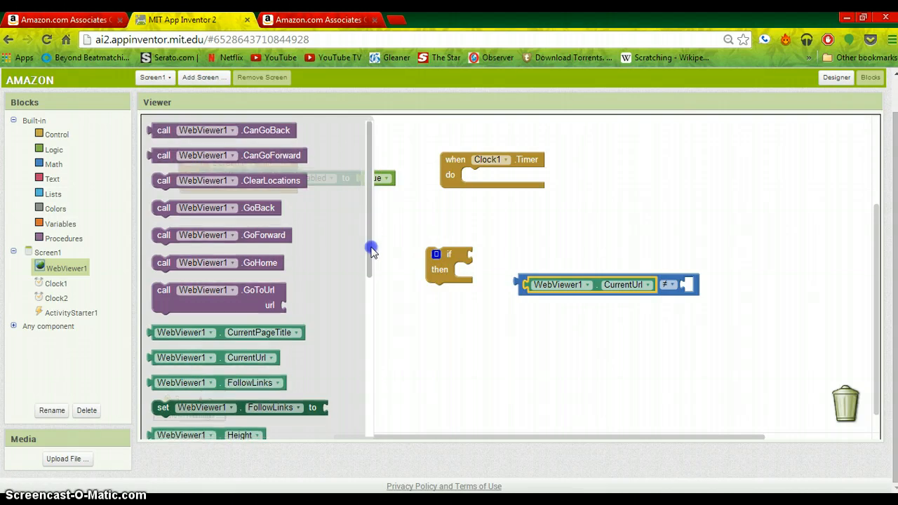
scroll("down", 3)
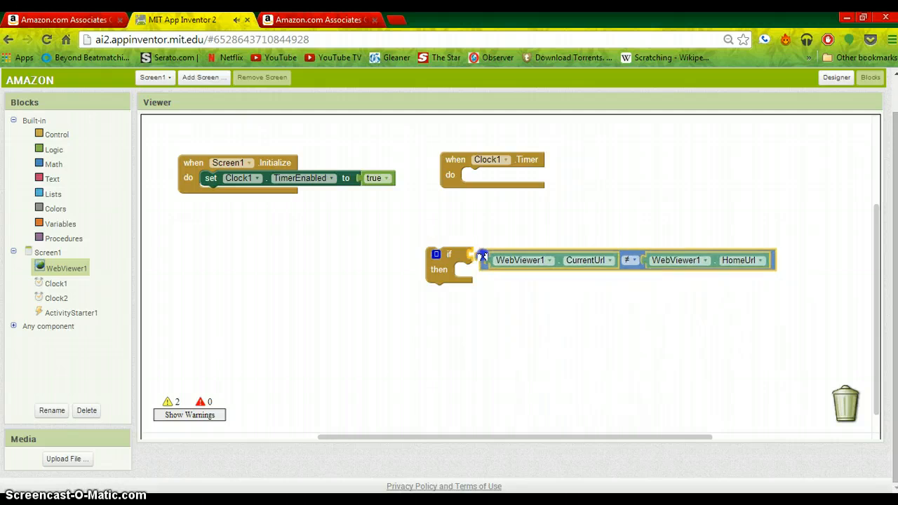
left_click_drag(448, 265, 449, 230)
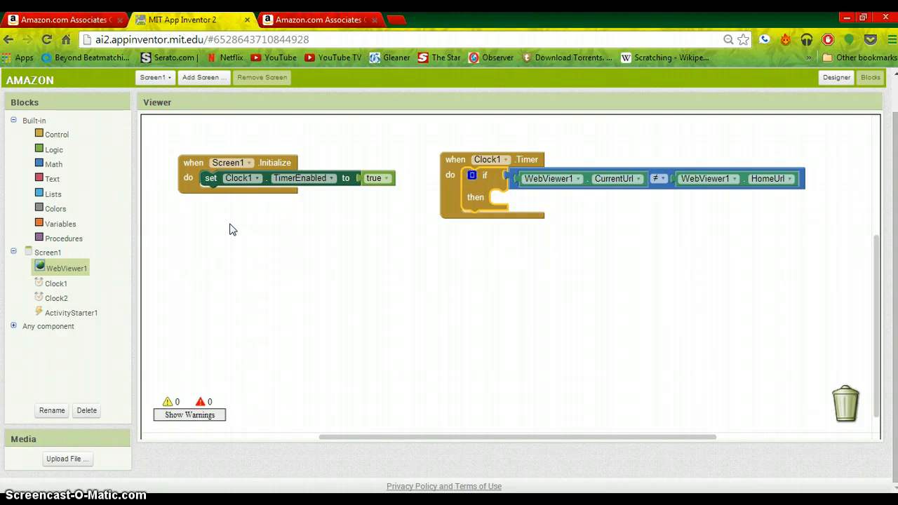
mouse_move(127, 249)
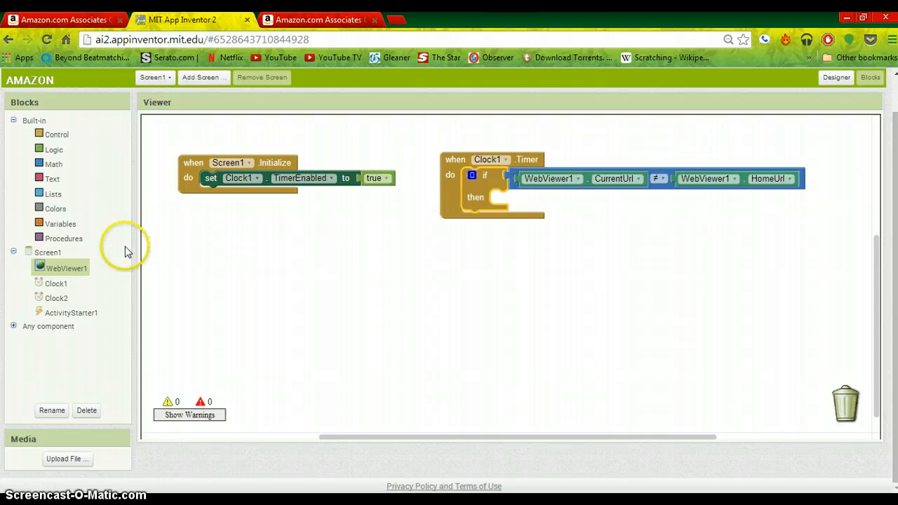
mouse_move(312, 269)
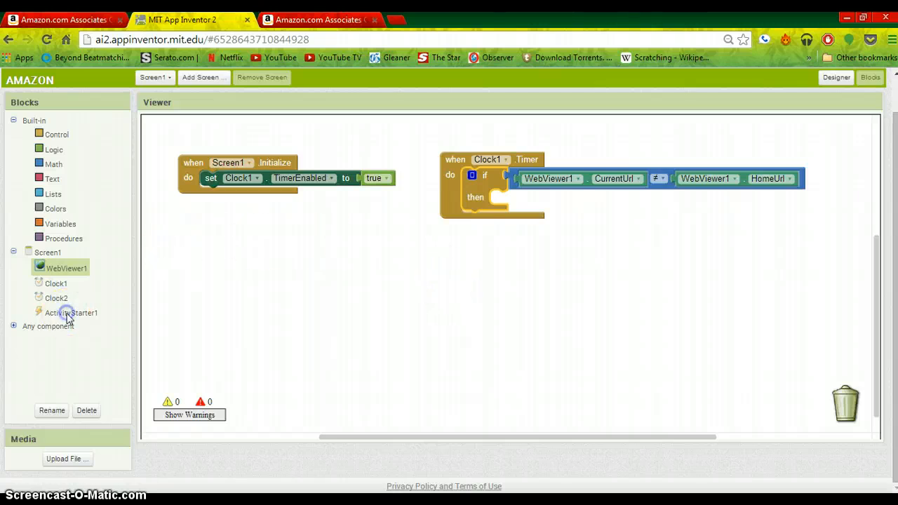
Inside the if, set ActivityStarter1.DataUri to CurrentUrl and call ActivityStarter1.StartActivity.
left_click(70, 312)
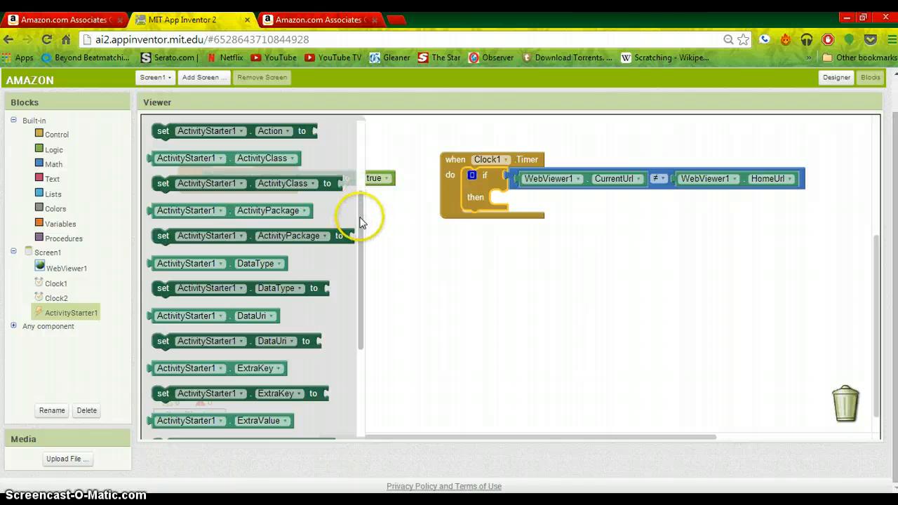
scroll("down", 3)
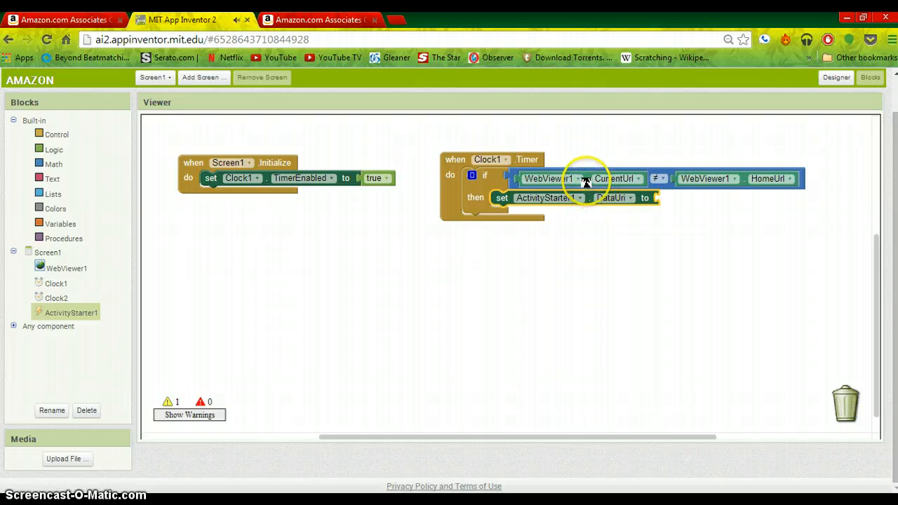
right_click(586, 179)
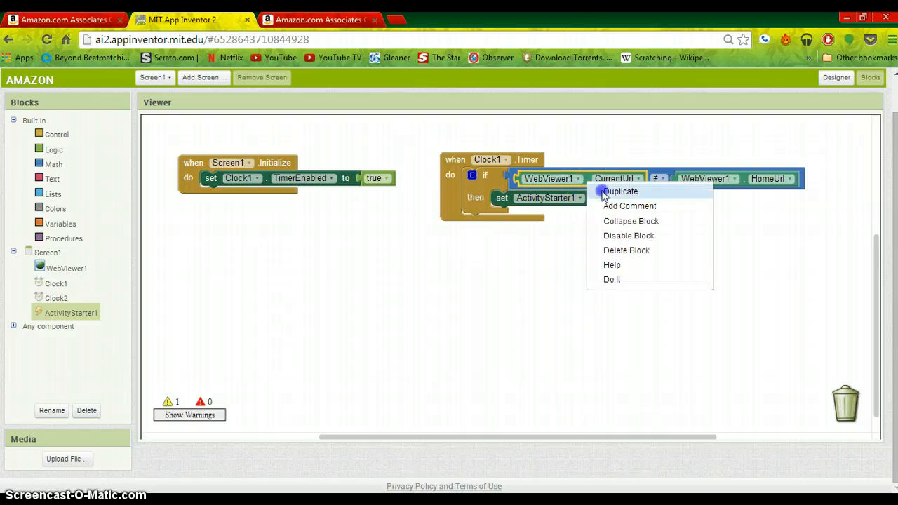
left_click(620, 191)
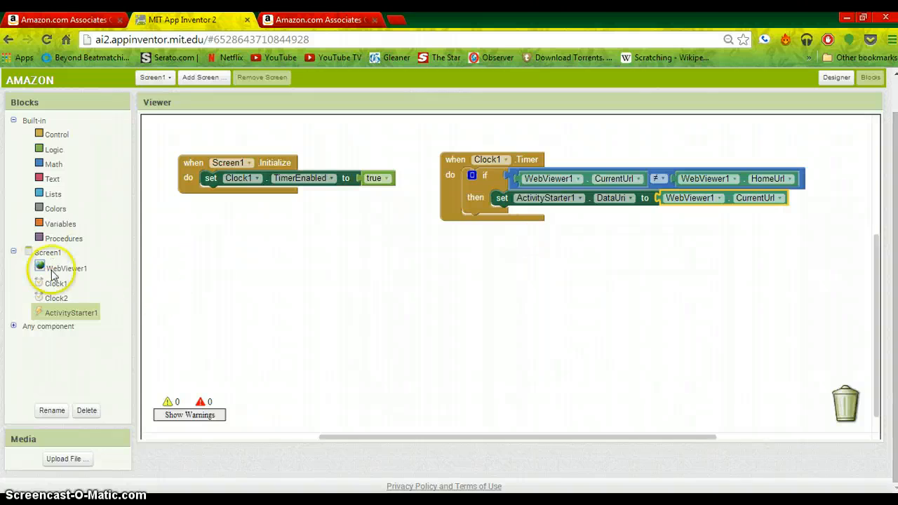
left_click(70, 311)
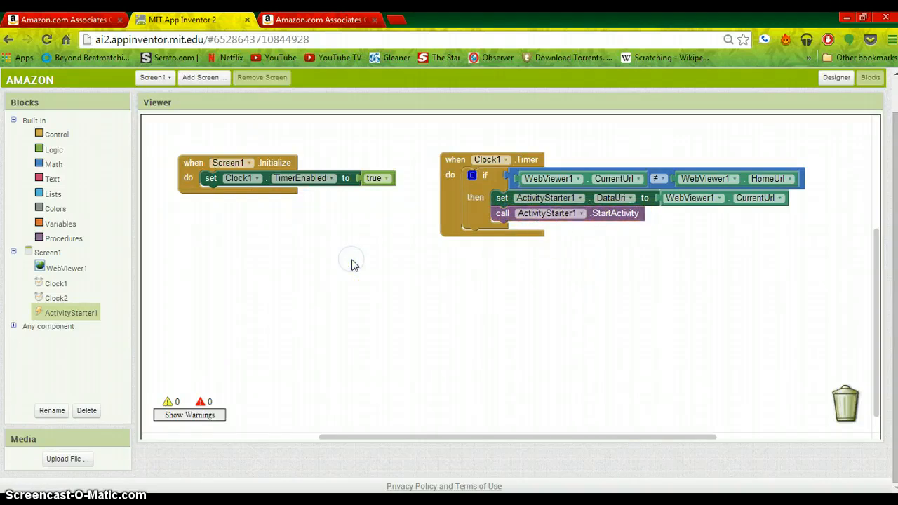
mouse_move(143, 323)
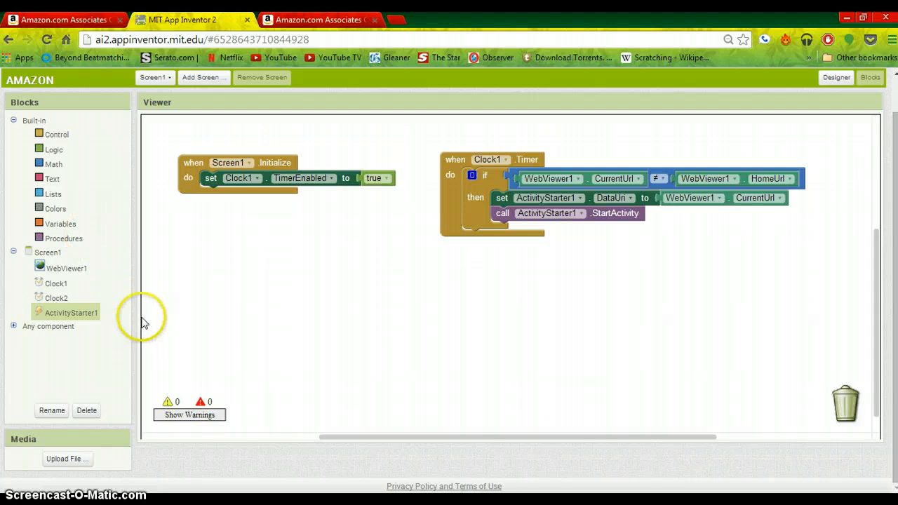
mouse_move(157, 334)
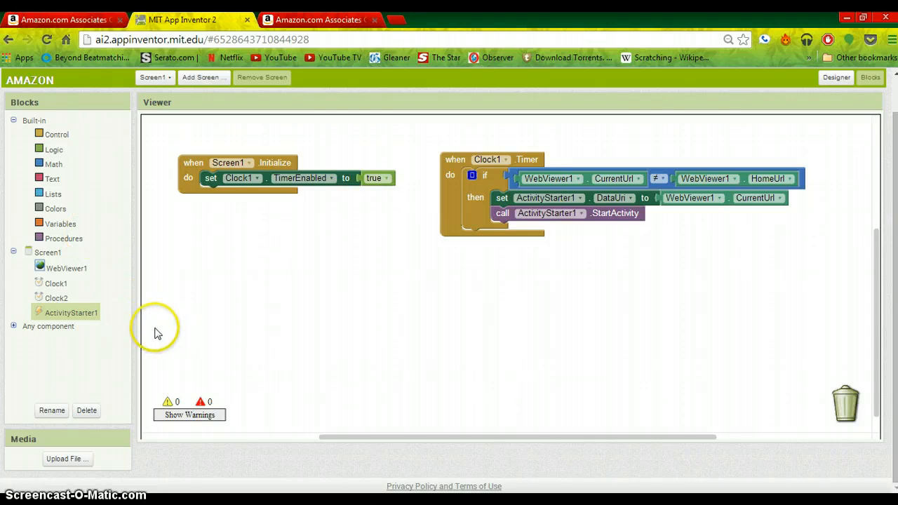
mouse_move(104, 286)
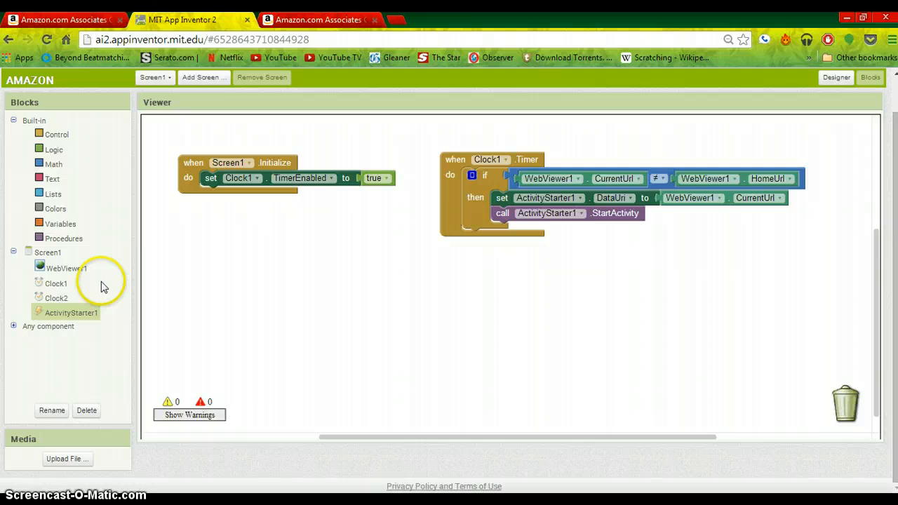
mouse_move(58, 199)
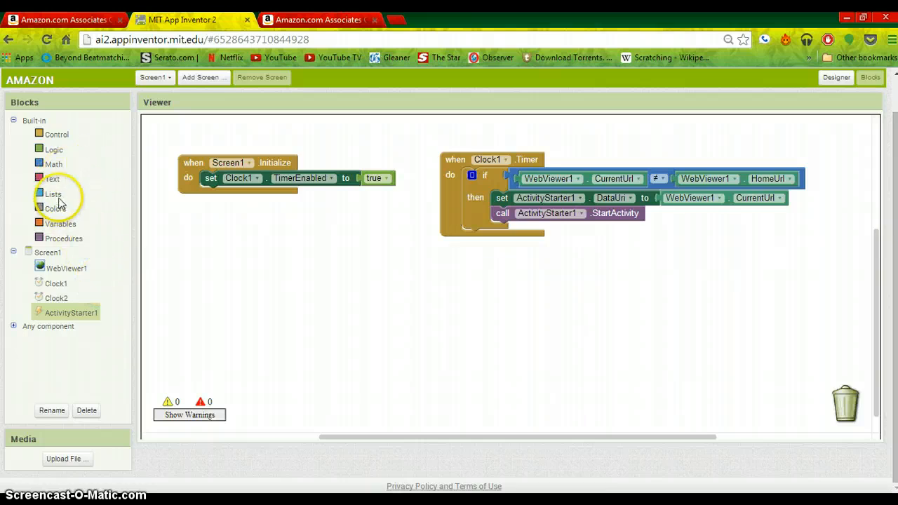
mouse_move(67, 274)
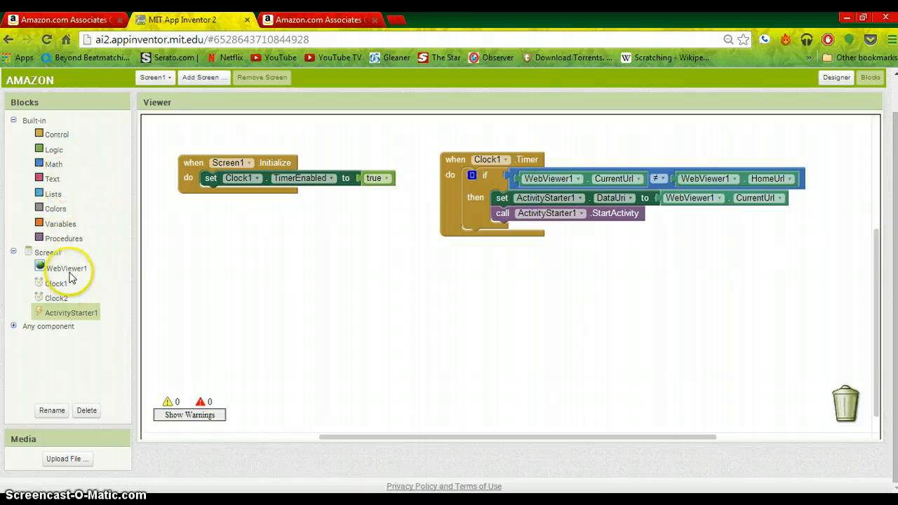
Also make Clock1.Timer send WebViewer1 home, set Clock1.TimerEnabled false and Clock2.TimerEnabled true.
left_click(68, 268)
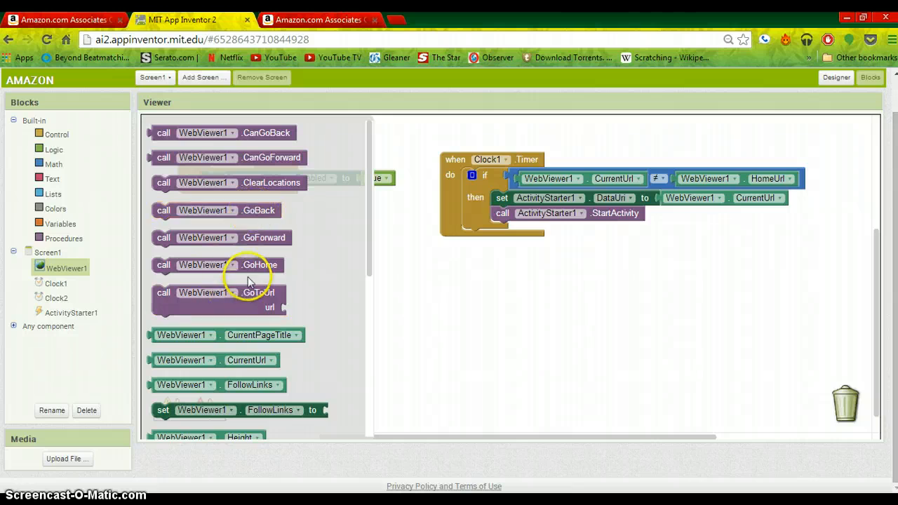
left_click_drag(245, 264, 568, 238)
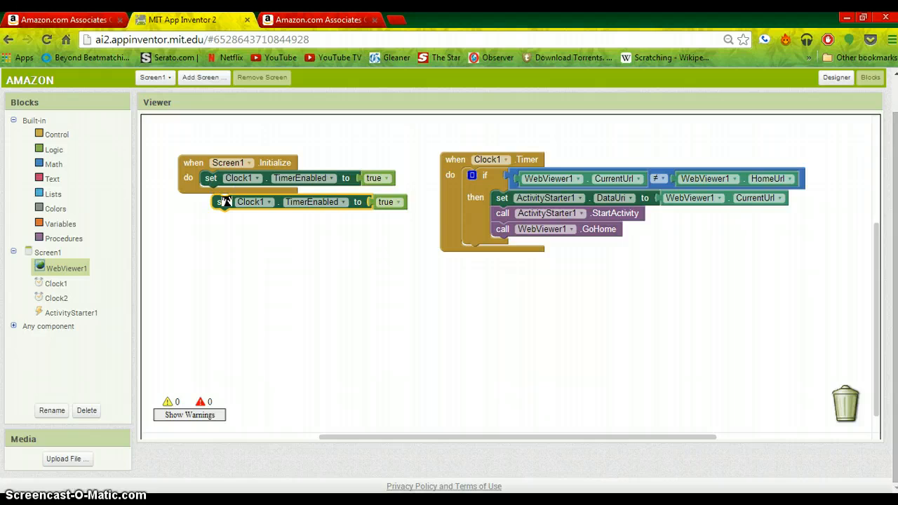
left_click_drag(225, 202, 311, 284)
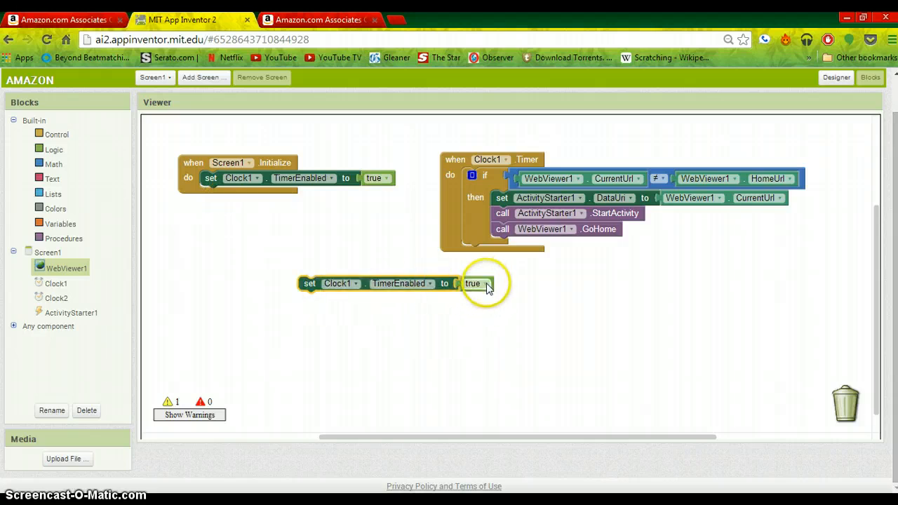
left_click(483, 283)
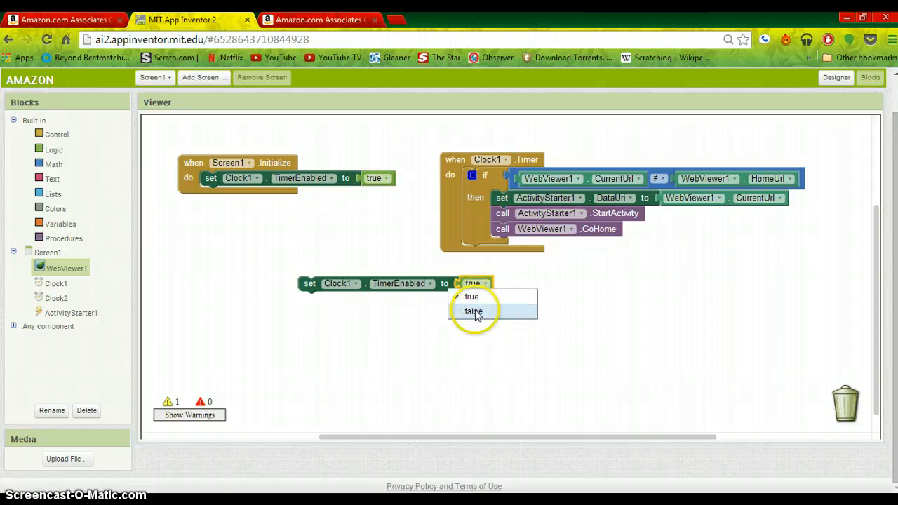
left_click(474, 311)
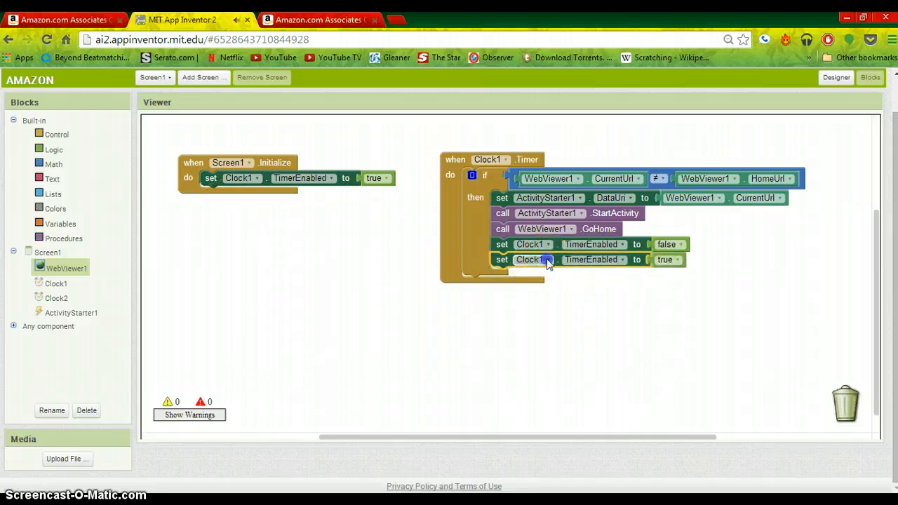
left_click(540, 260)
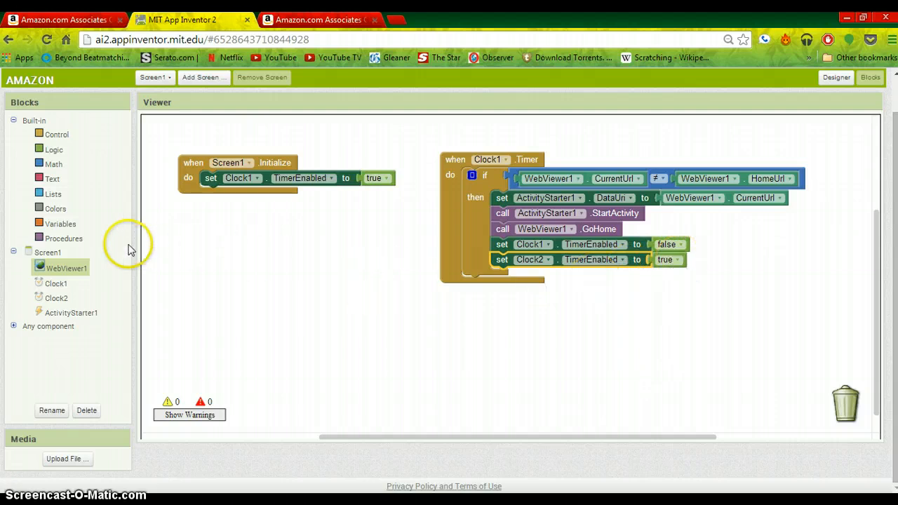
Build a Clock2.Timer handler setting Clock1.TimerEnabled true and Clock2.TimerEnabled false.
left_click(56, 297)
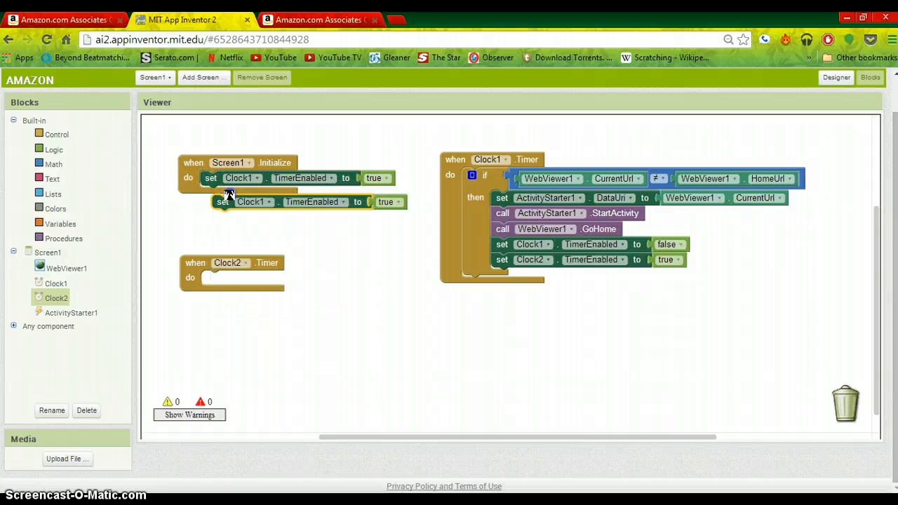
left_click_drag(225, 202, 231, 299)
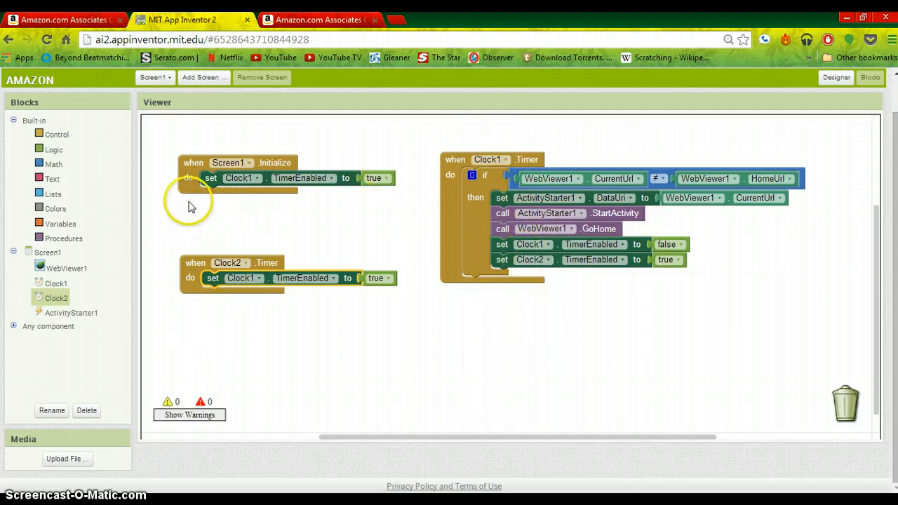
right_click(211, 176)
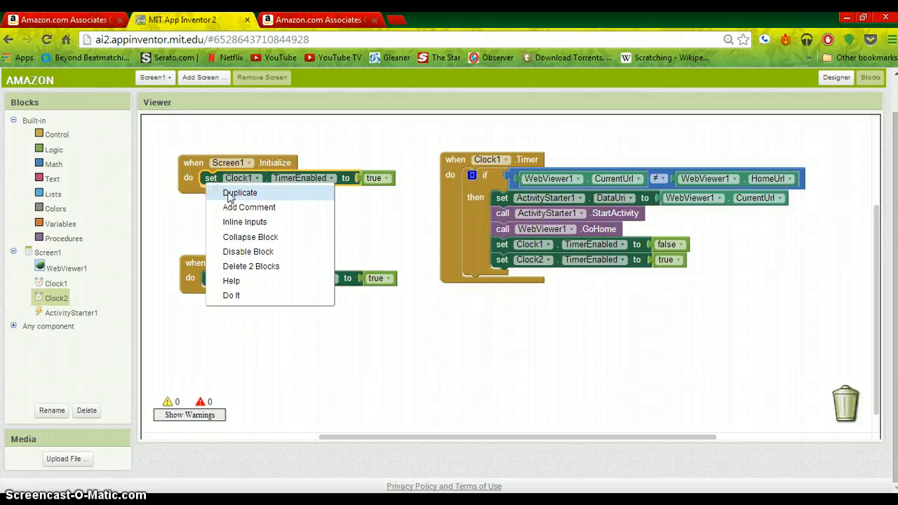
left_click(240, 192)
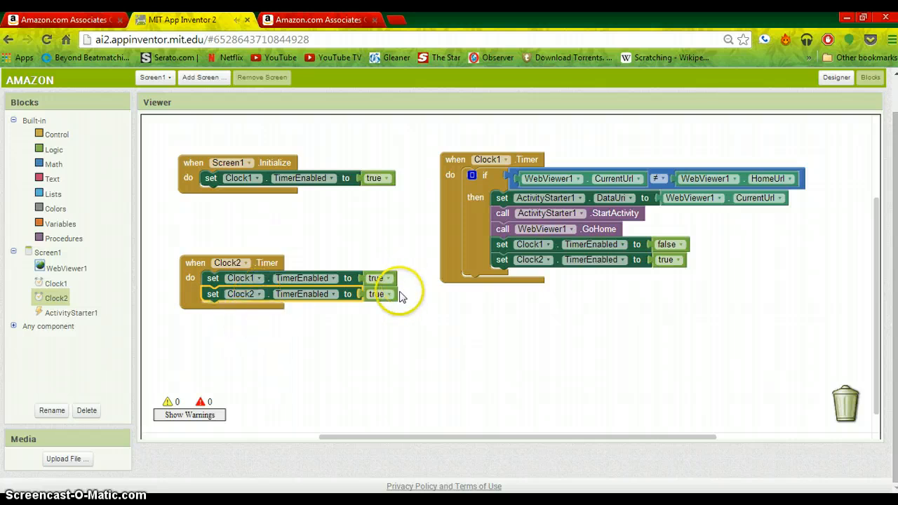
left_click(379, 295)
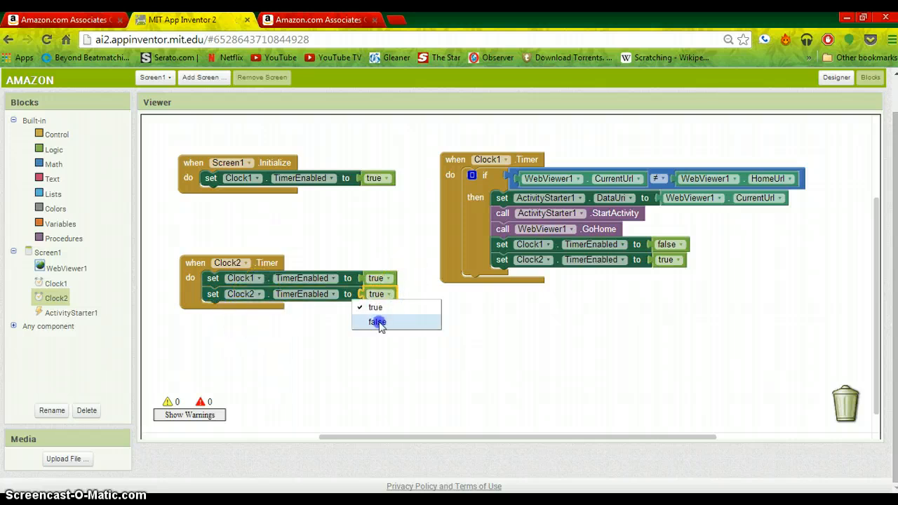
left_click(378, 321)
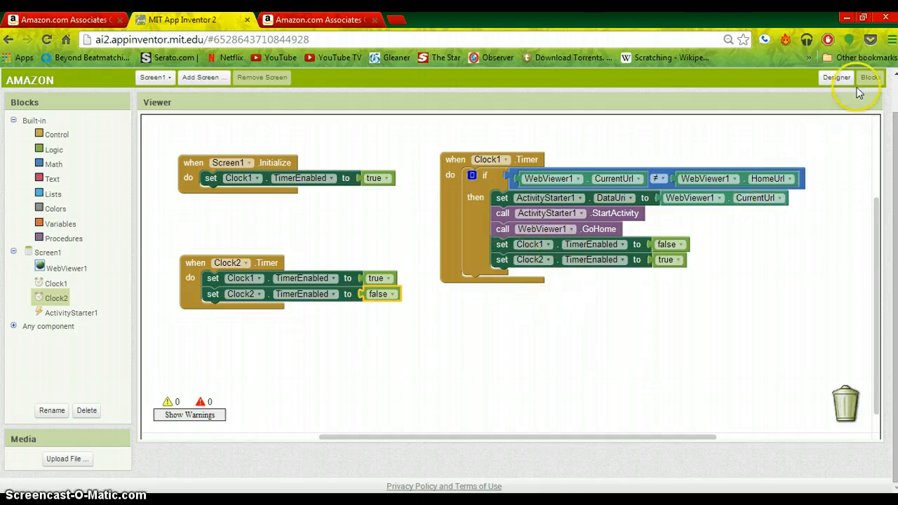
Return to the Designer and start editing WebViewer1's empty HomeUrl property.
left_click(836, 77)
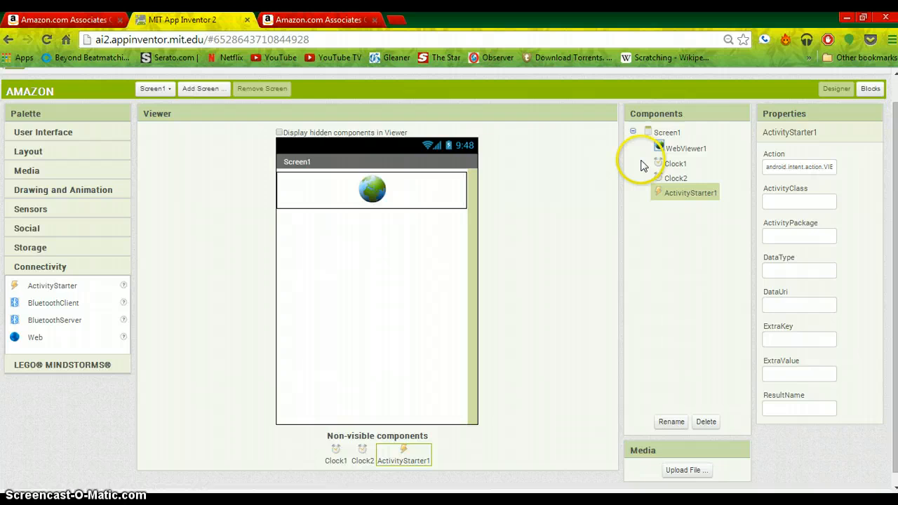
left_click(685, 149)
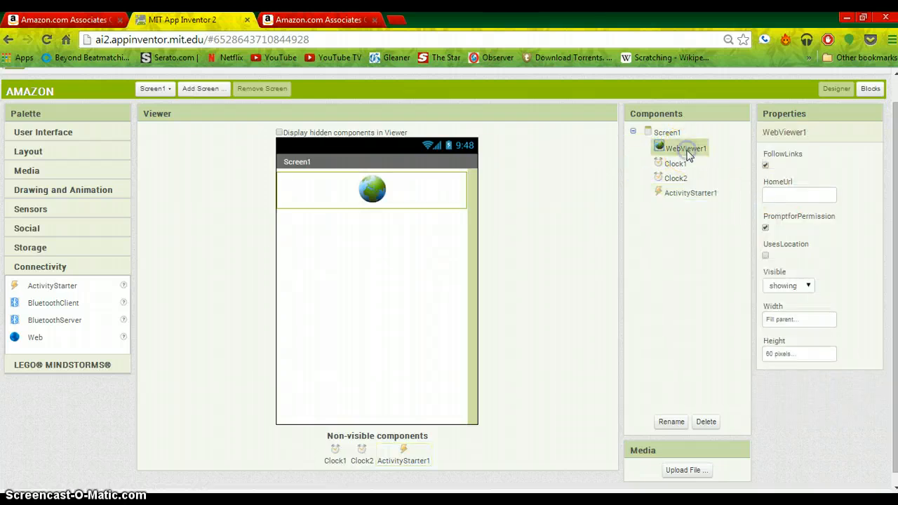
left_click(799, 194)
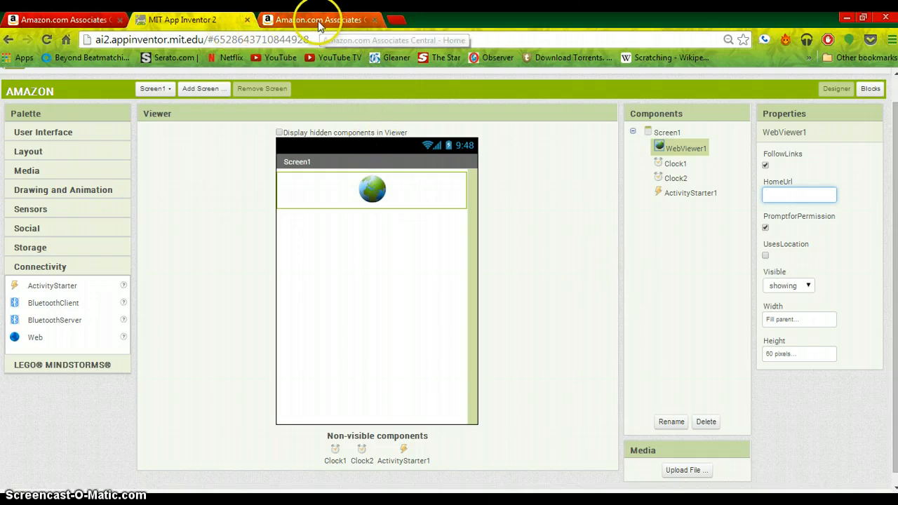
Copy the 234x60 'Save on Thousands of CDs' banner's iframe code from the Amazon banner links page.
left_click(319, 19)
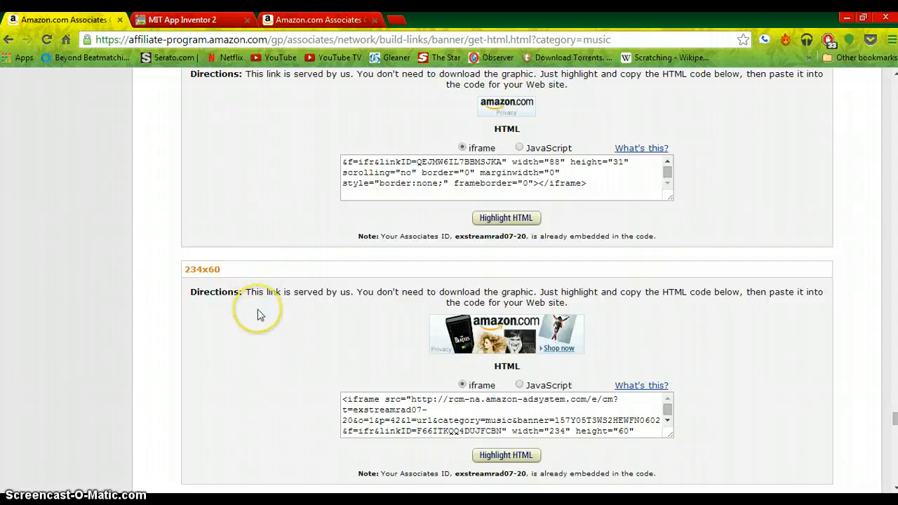
scroll("down", 3)
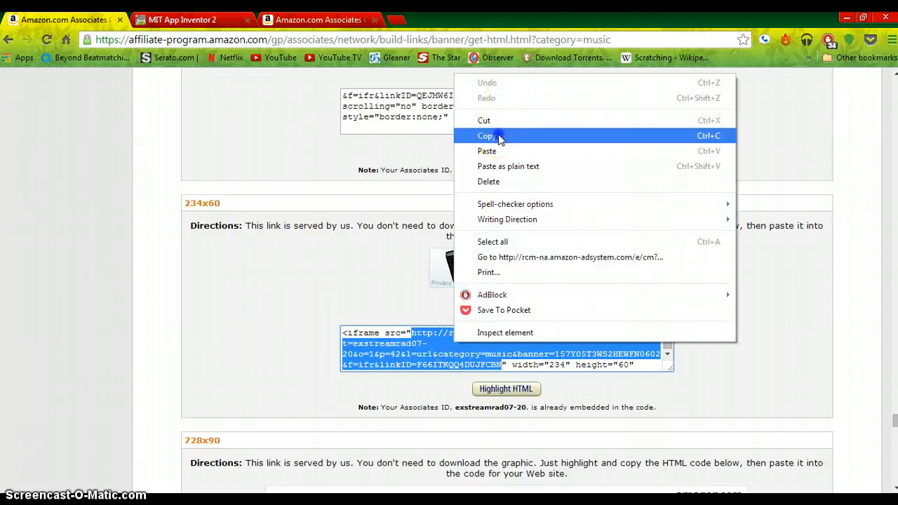
left_click(486, 135)
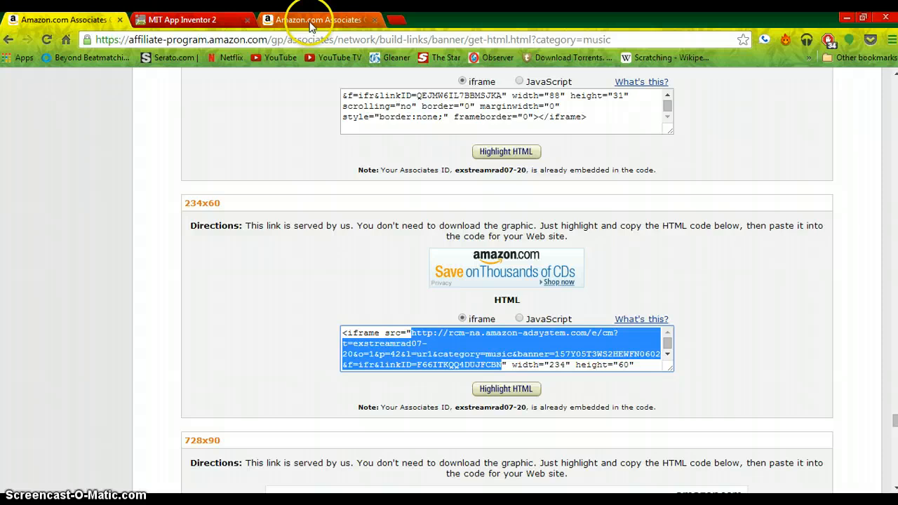
Paste the banner link into WebViewer1's HomeUrl and build the app with an install QR code.
left_click(182, 20)
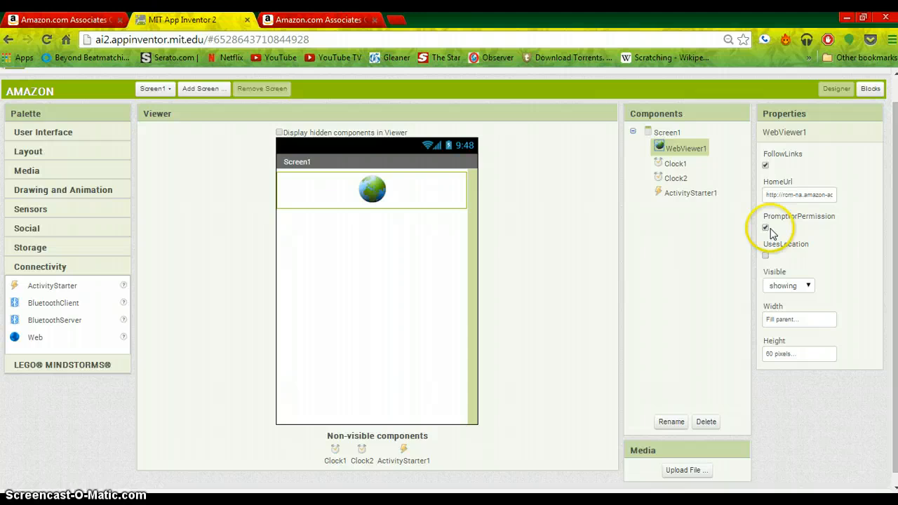
left_click(765, 227)
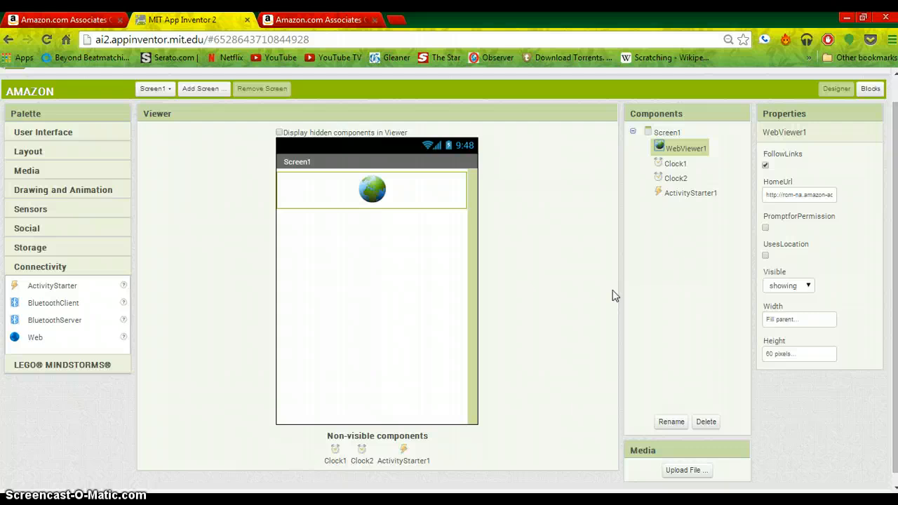
mouse_move(606, 217)
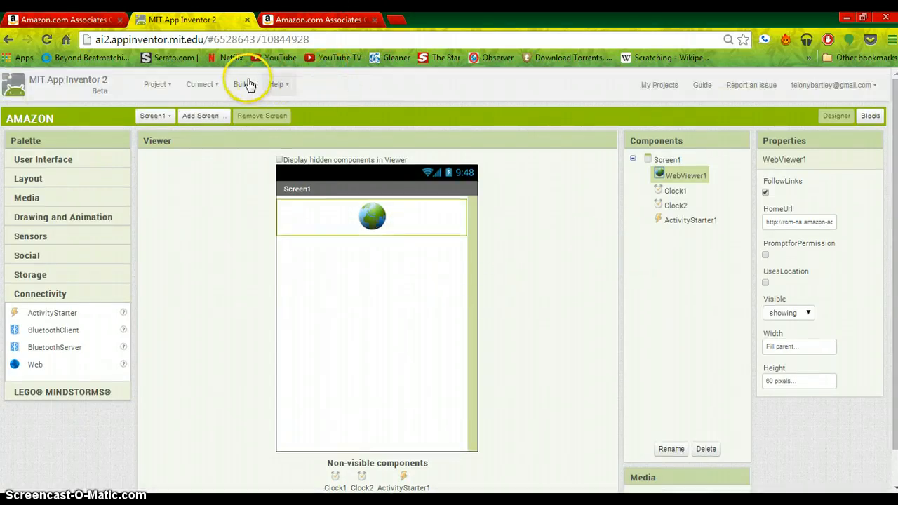
mouse_move(250, 112)
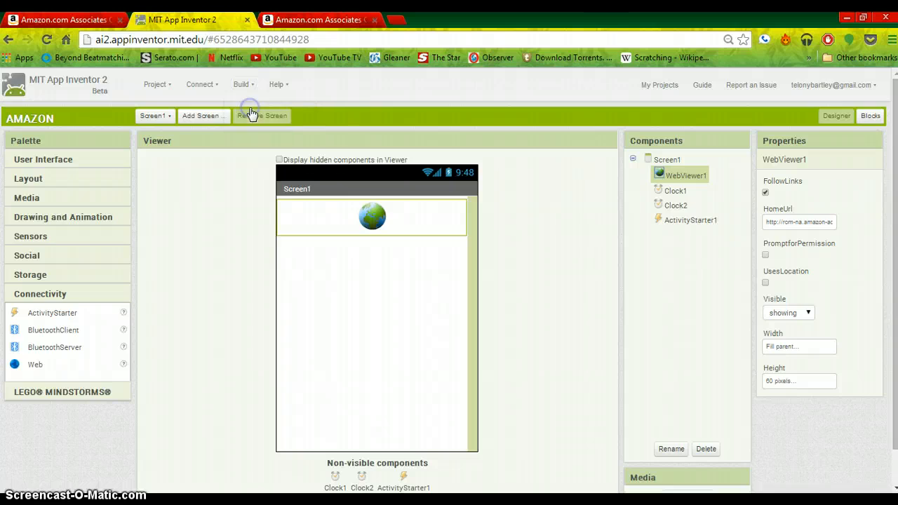
left_click(242, 84)
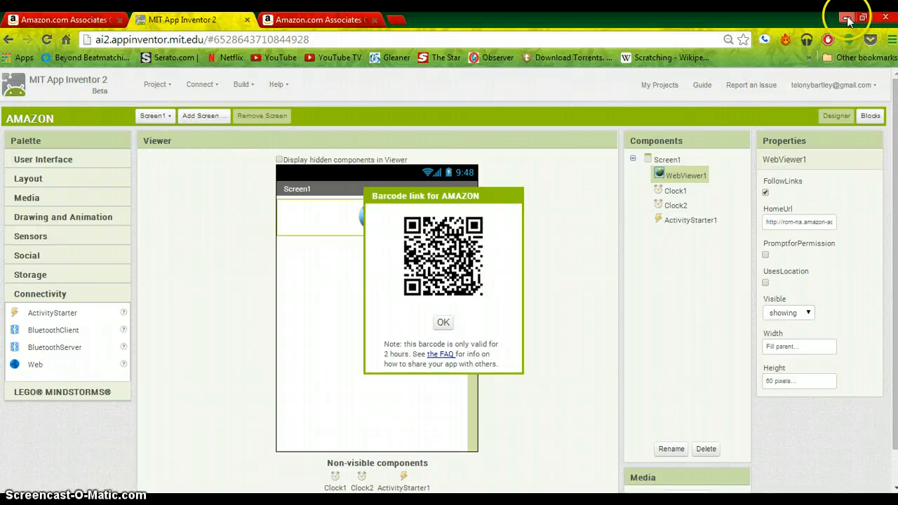
left_click(847, 17)
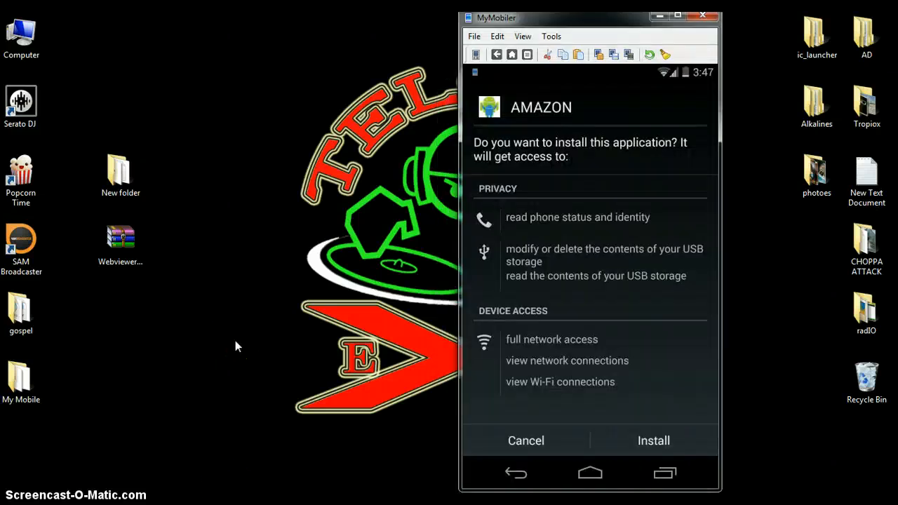
Install the AMAZON app on the phone and tap its banner to open Amazon's CDs page.
left_click(654, 440)
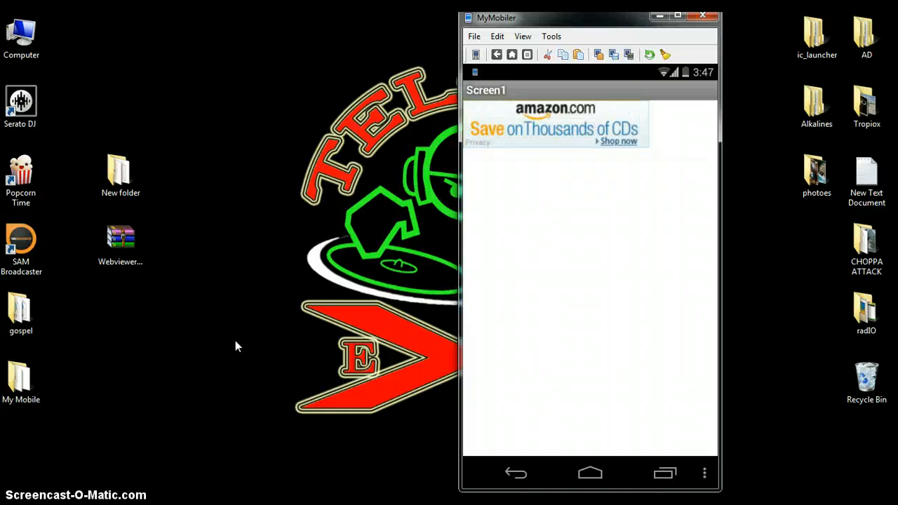
left_click(554, 126)
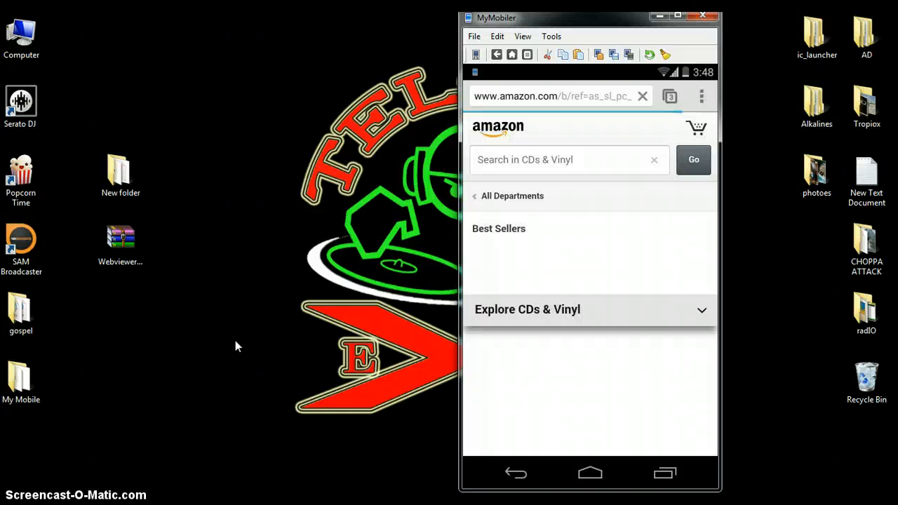